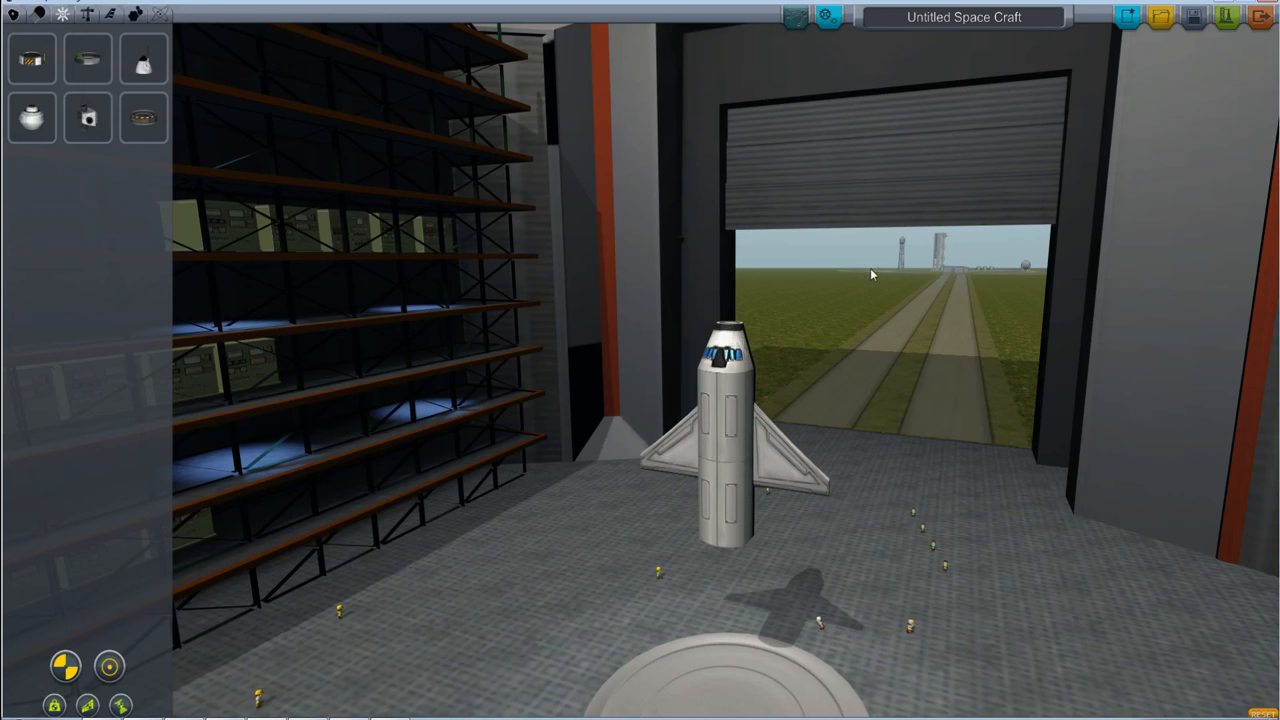
{"action": "mouse_move", "coordinate": [532, 374]}
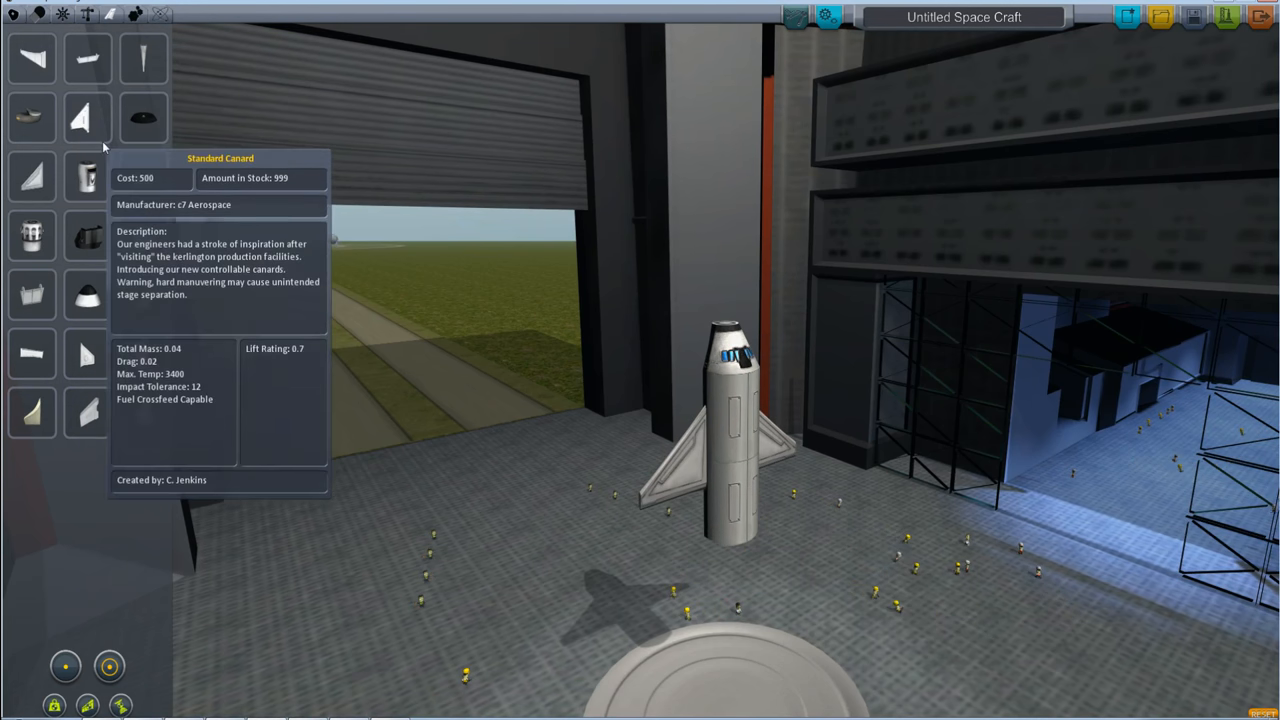
Show the Fuel Tanks parts to extend the stack under the command pod.
{"action": "left_click", "coordinate": [36, 14]}
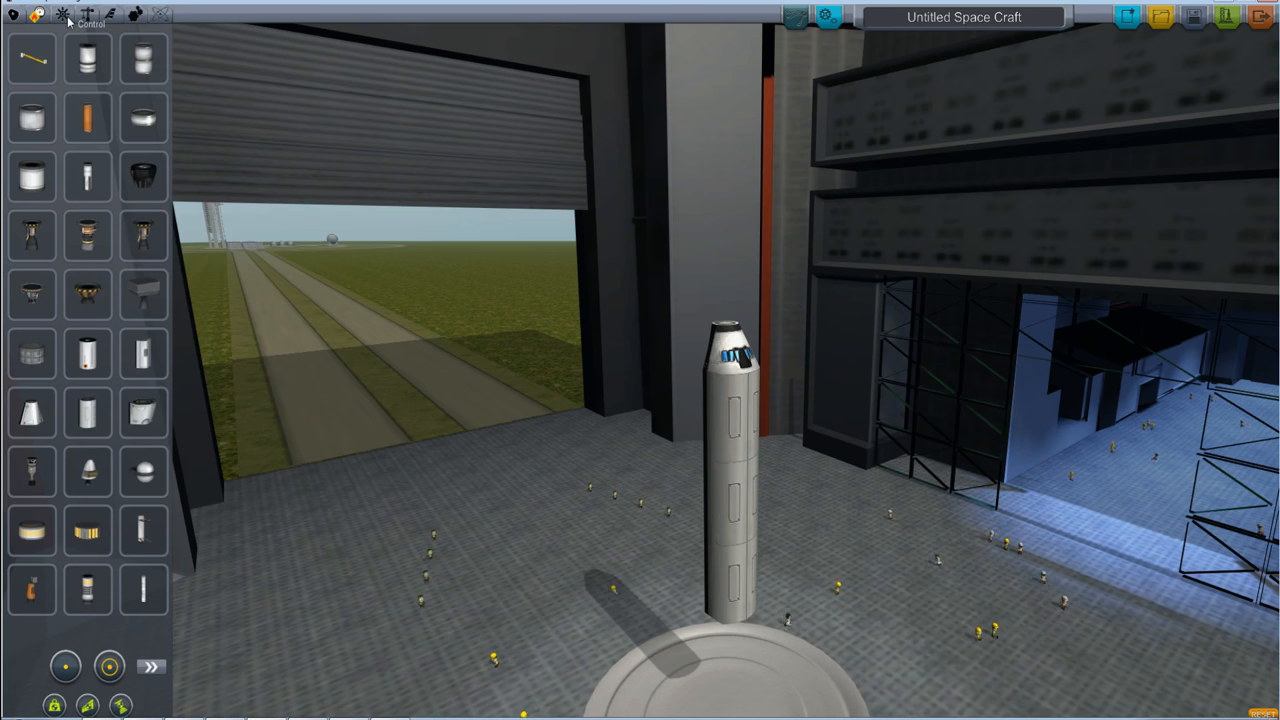
Bring up the Aerodynamics category with its wing and fin parts.
{"action": "left_click", "coordinate": [88, 12]}
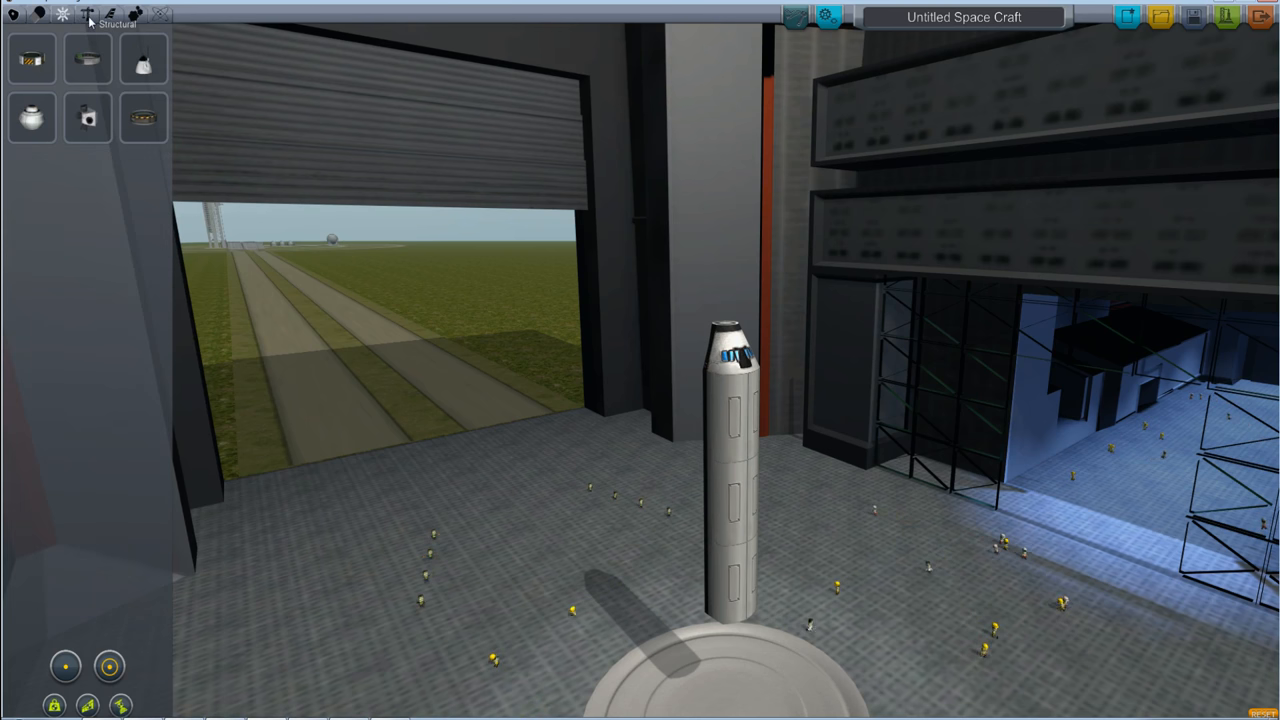
{"action": "left_click", "coordinate": [112, 14]}
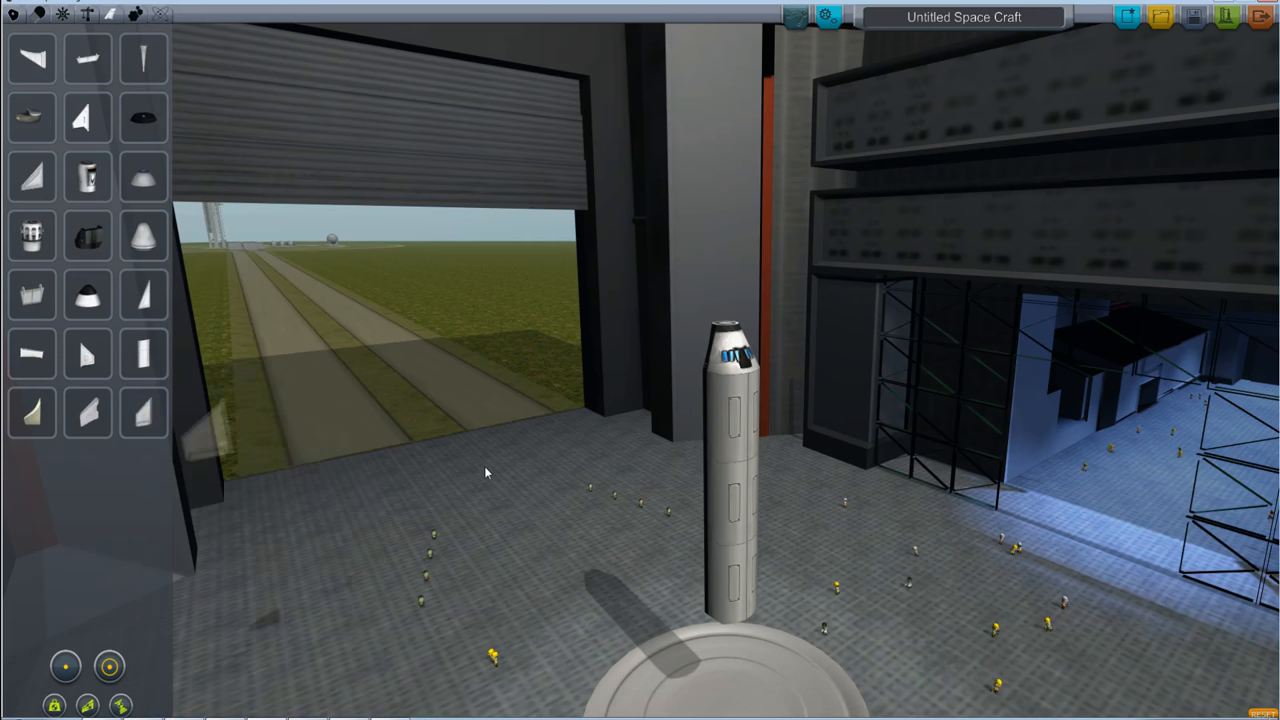
{"action": "mouse_move", "coordinate": [192, 324]}
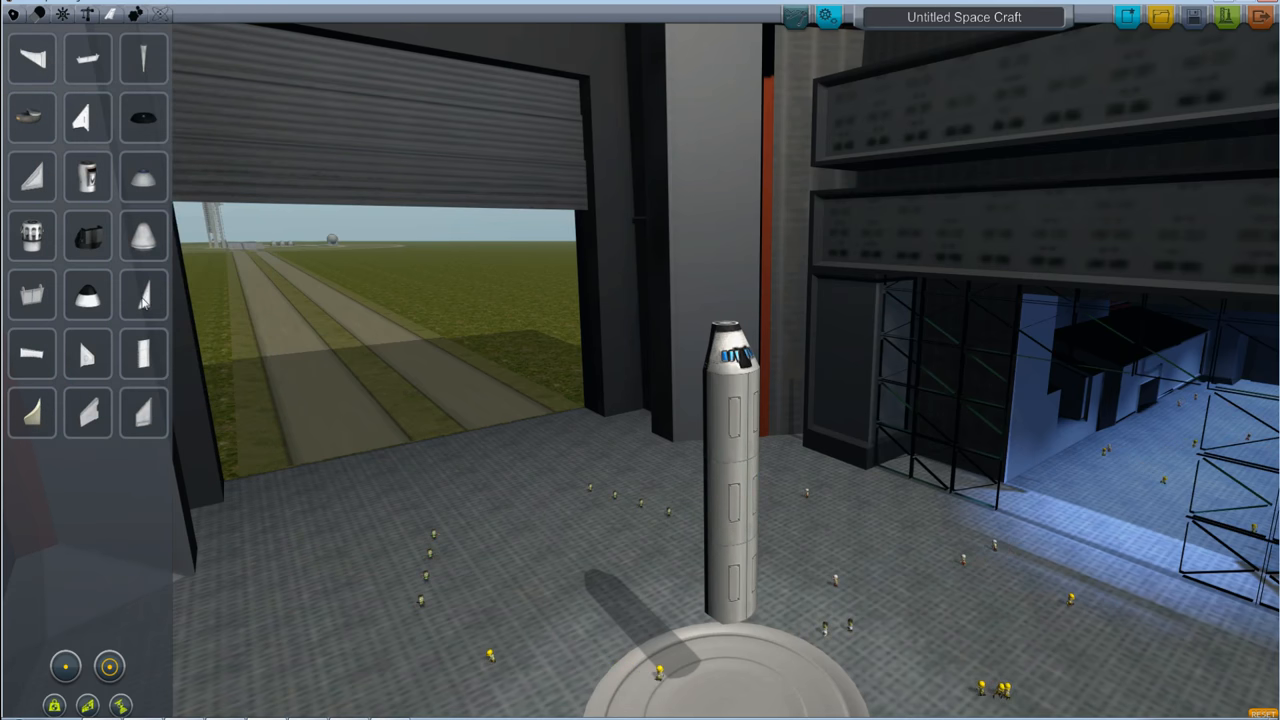
{"action": "mouse_move", "coordinate": [88, 296]}
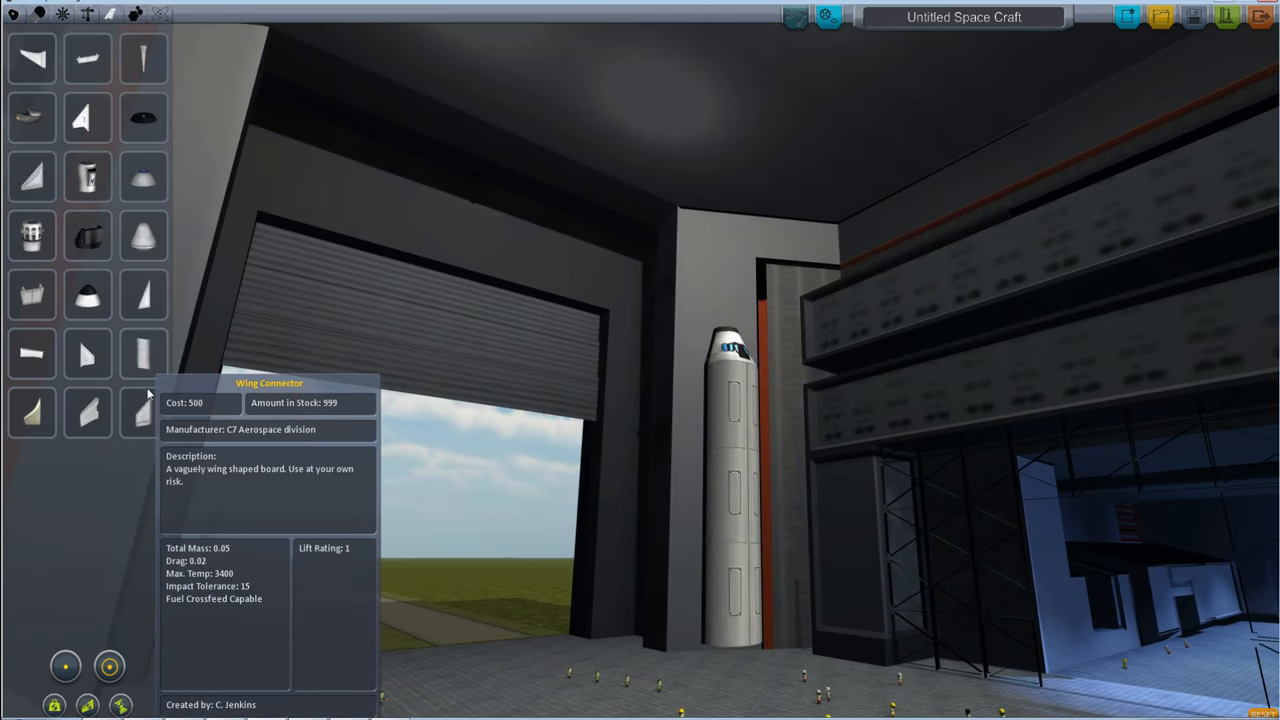
{"action": "mouse_move", "coordinate": [88, 412]}
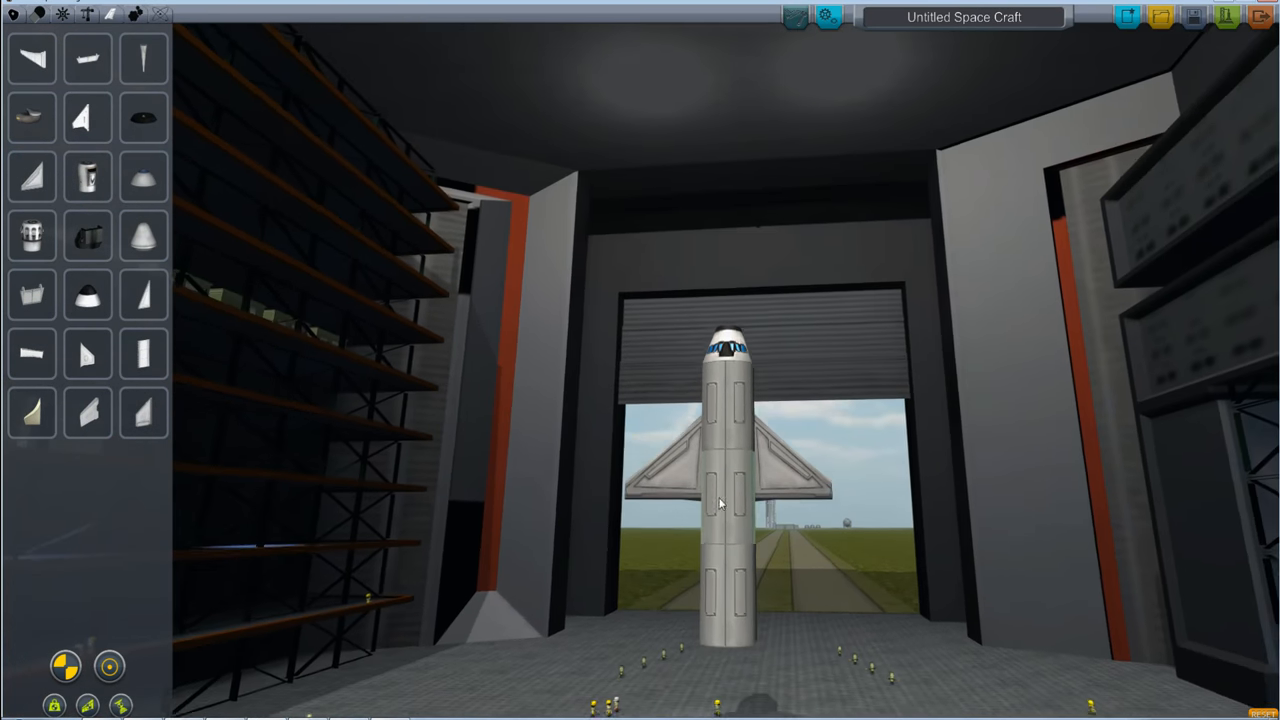
{"action": "mouse_move", "coordinate": [88, 236]}
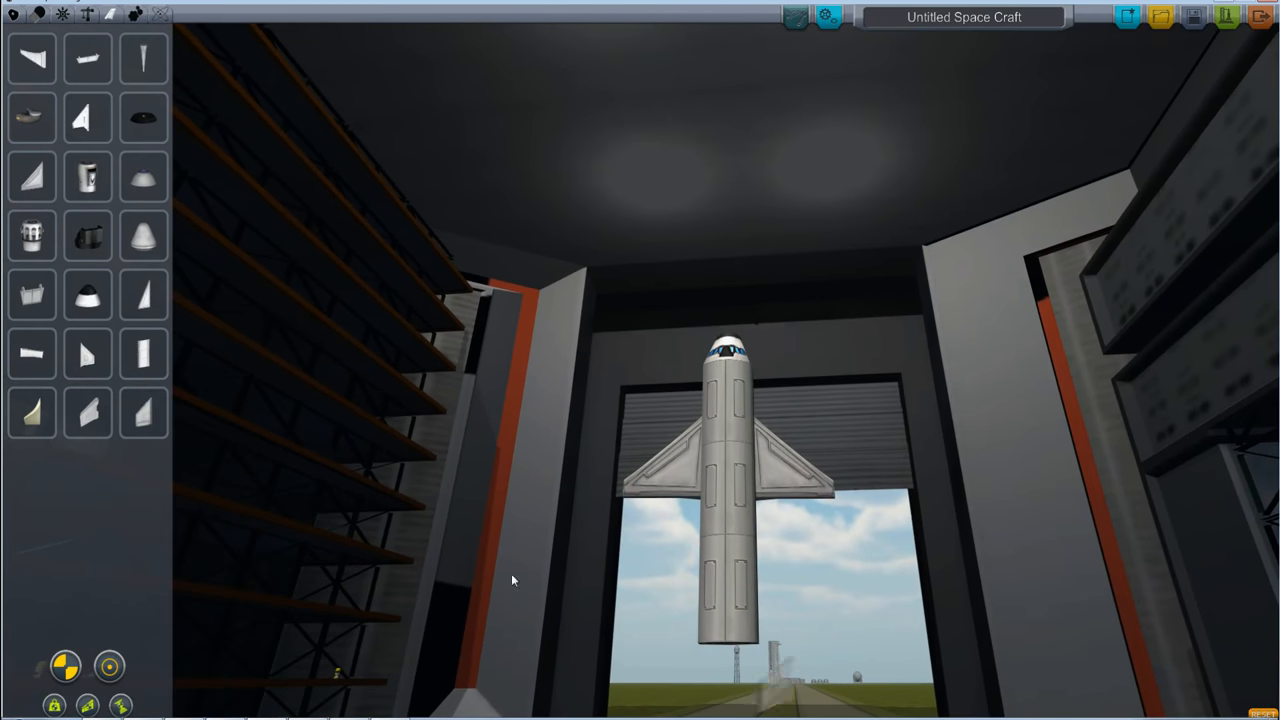
{"action": "mouse_move", "coordinate": [144, 412]}
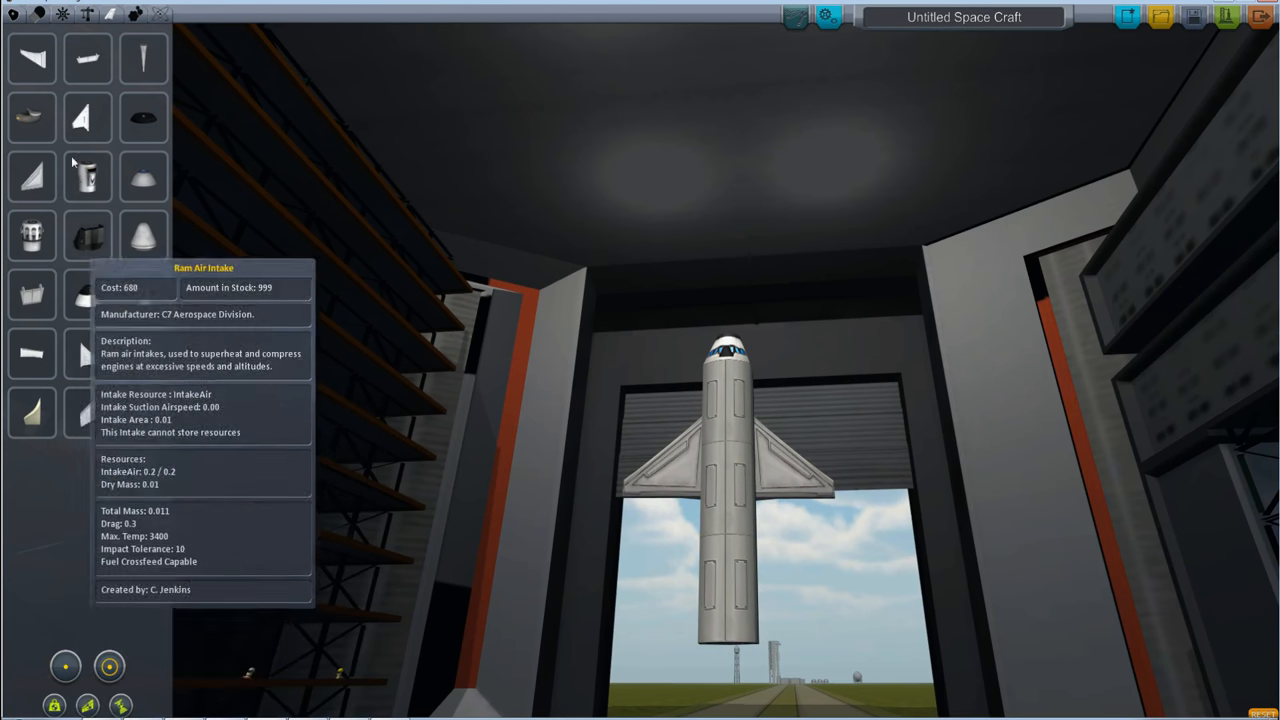
{"action": "mouse_move", "coordinate": [84, 118]}
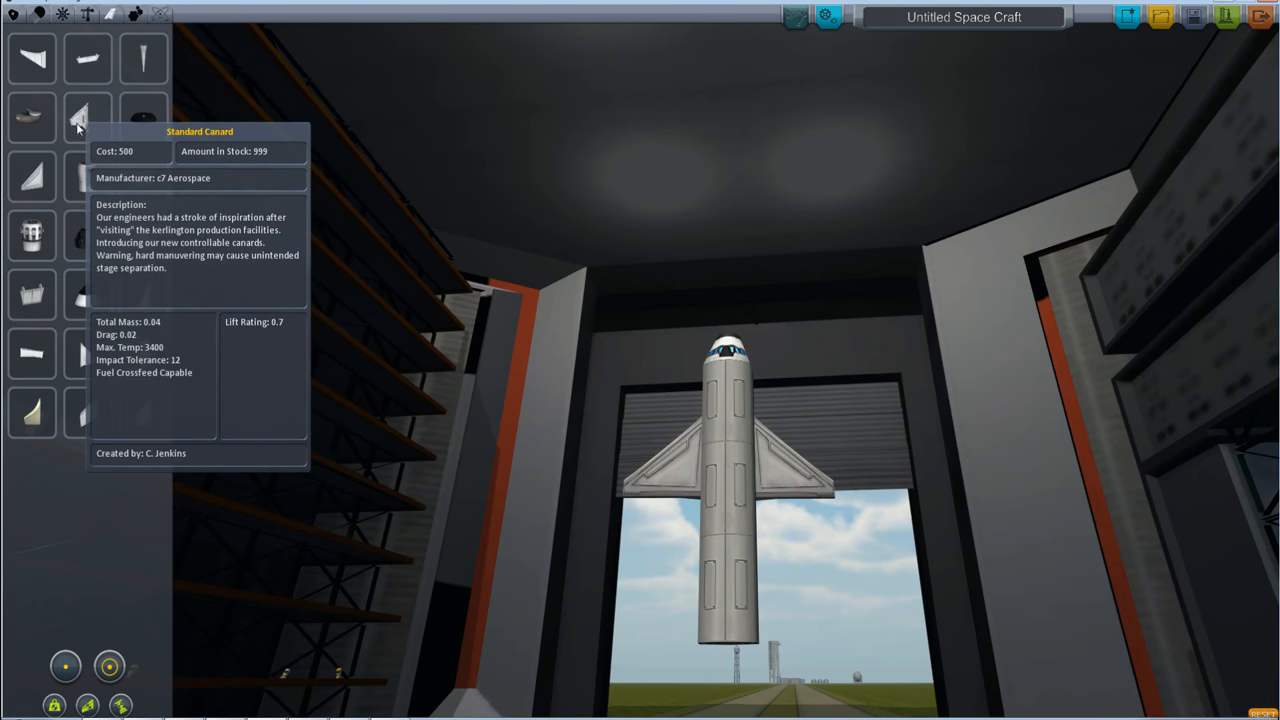
{"action": "mouse_move", "coordinate": [84, 356]}
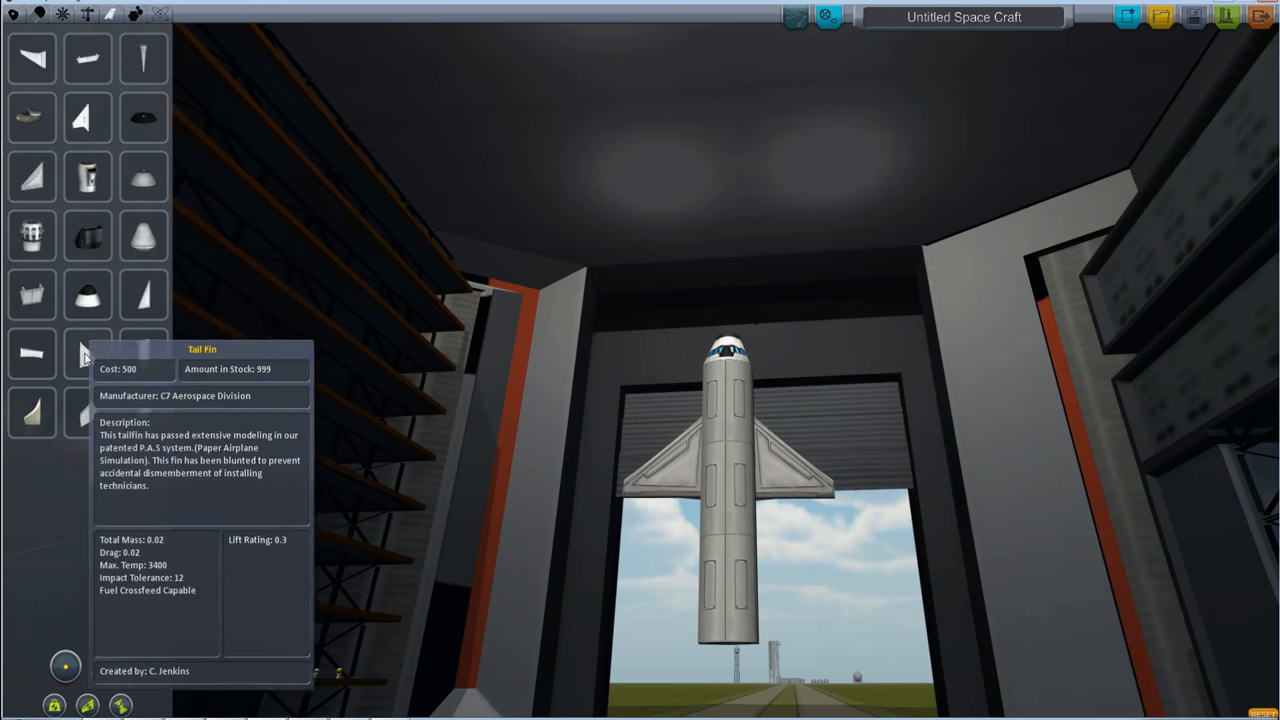
{"action": "mouse_move", "coordinate": [88, 412]}
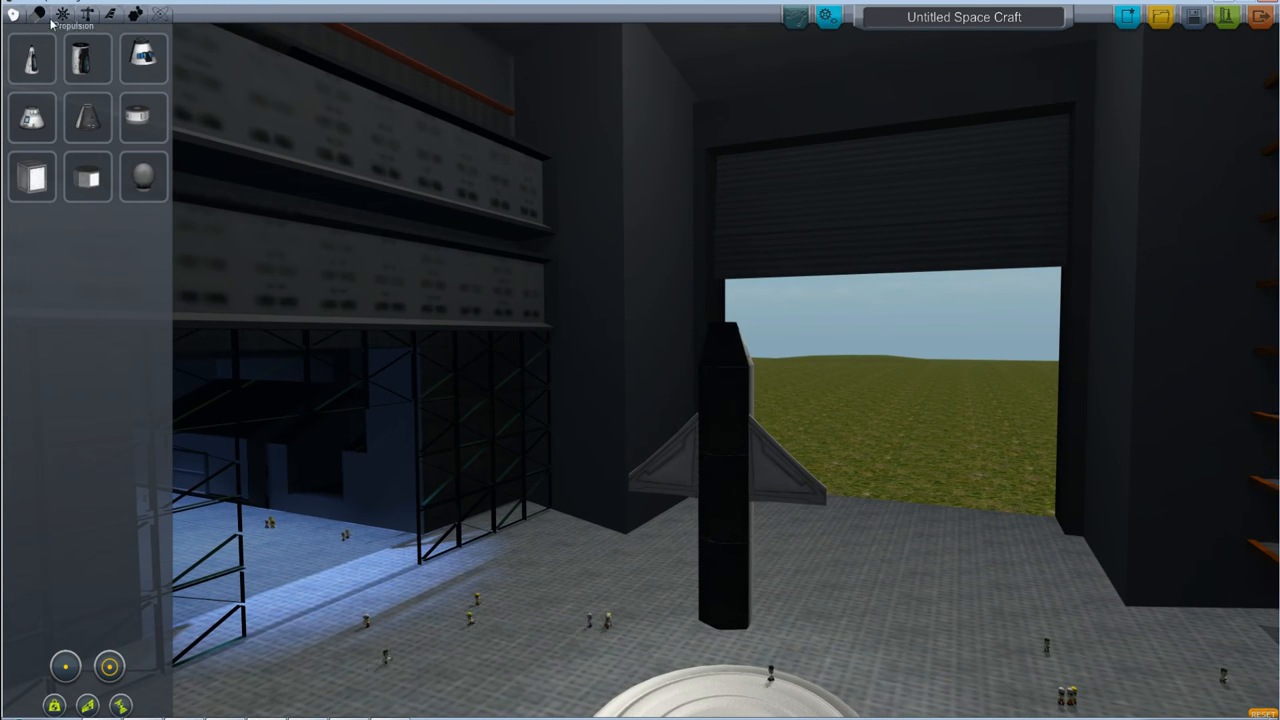
Show the Propulsion parts to compare the LV-T30 and LV-T45 engines.
{"action": "left_click", "coordinate": [36, 12]}
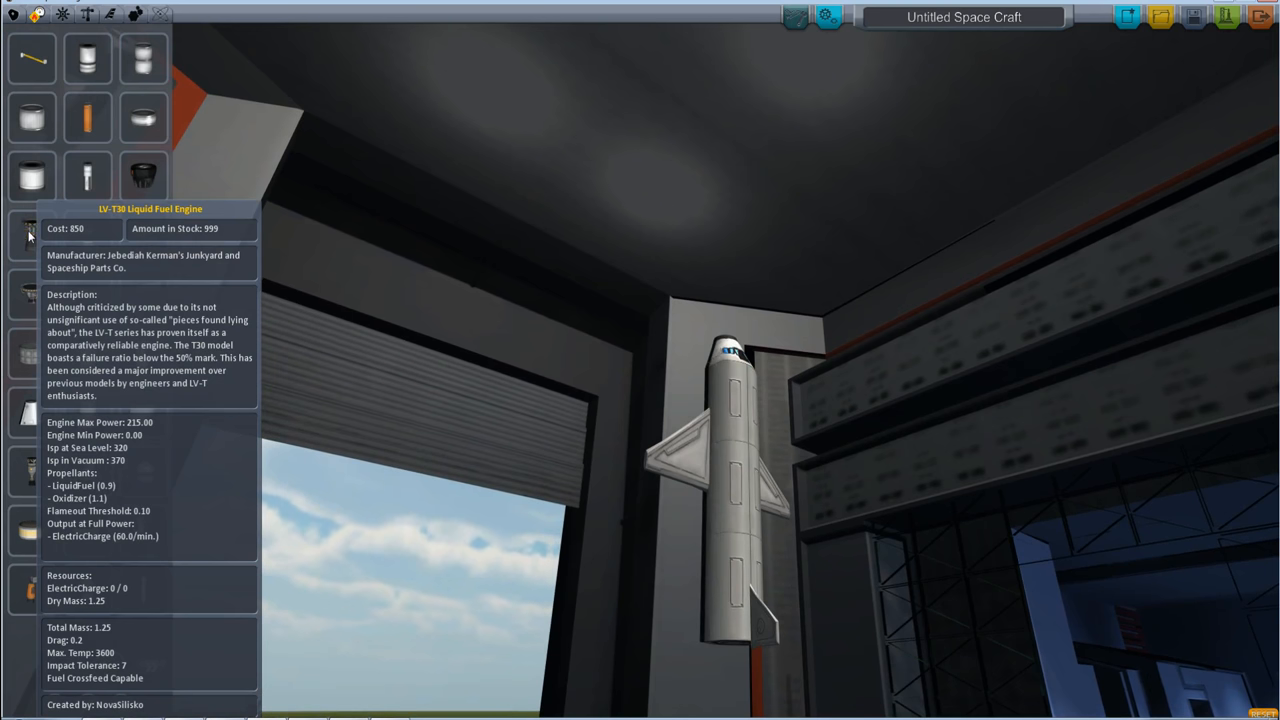
{"action": "mouse_move", "coordinate": [88, 236]}
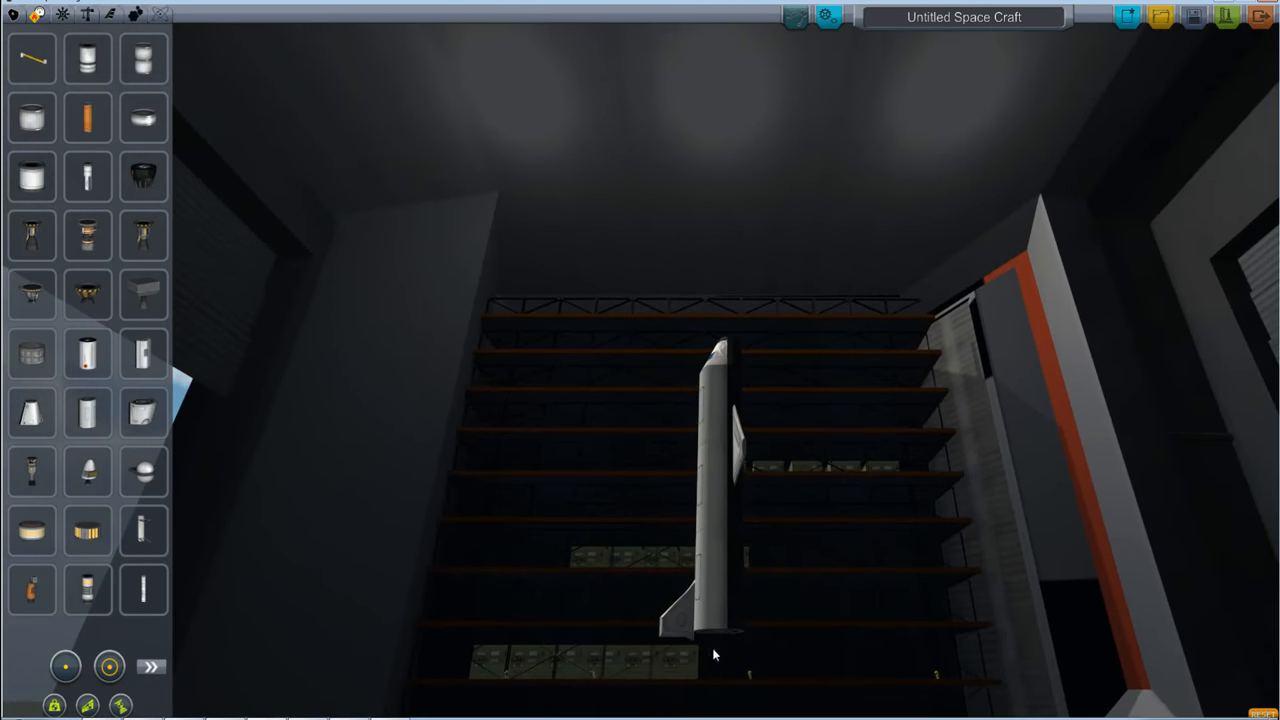
{"action": "mouse_move", "coordinate": [144, 472]}
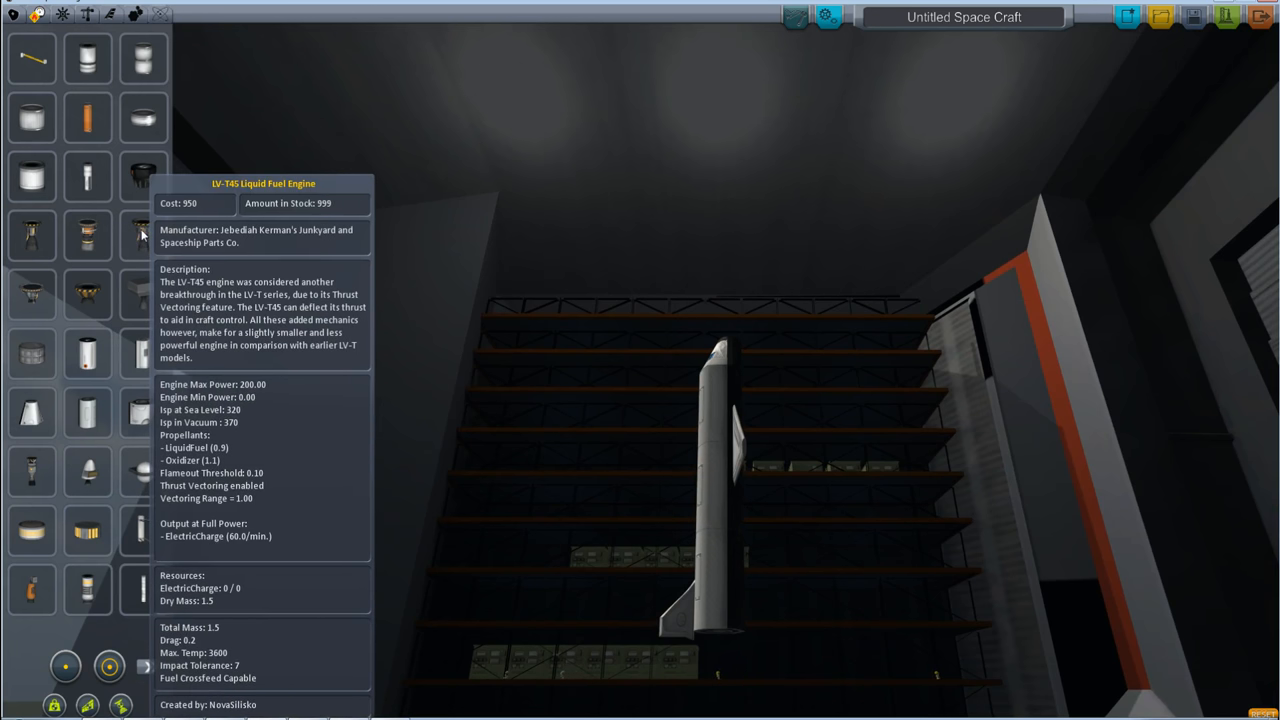
{"action": "left_click", "coordinate": [730, 650]}
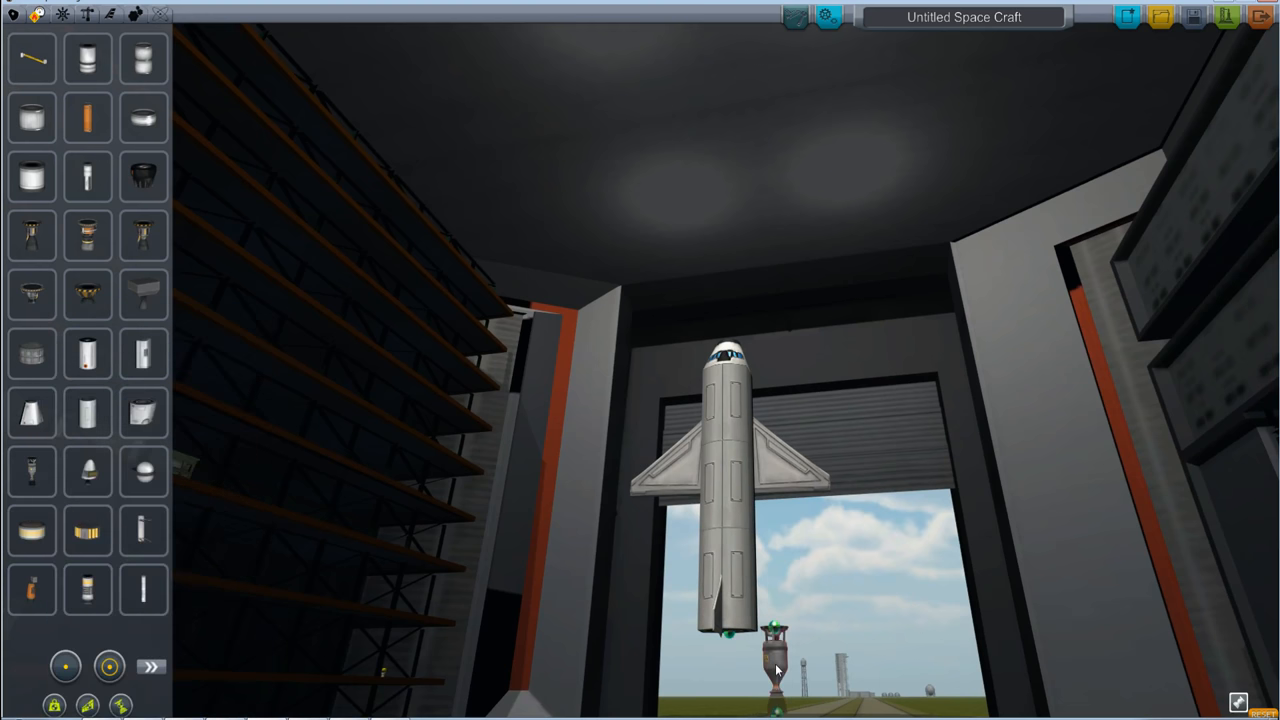
{"action": "mouse_move", "coordinate": [88, 472]}
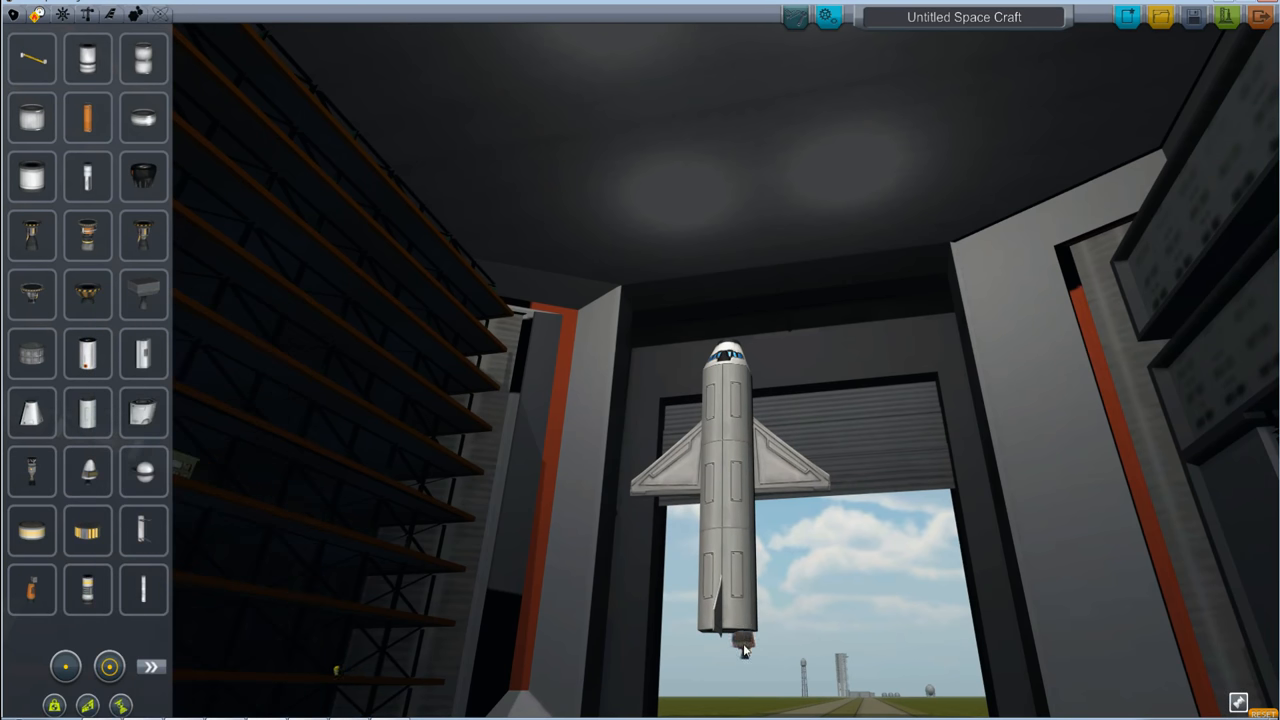
{"action": "mouse_move", "coordinate": [30, 530]}
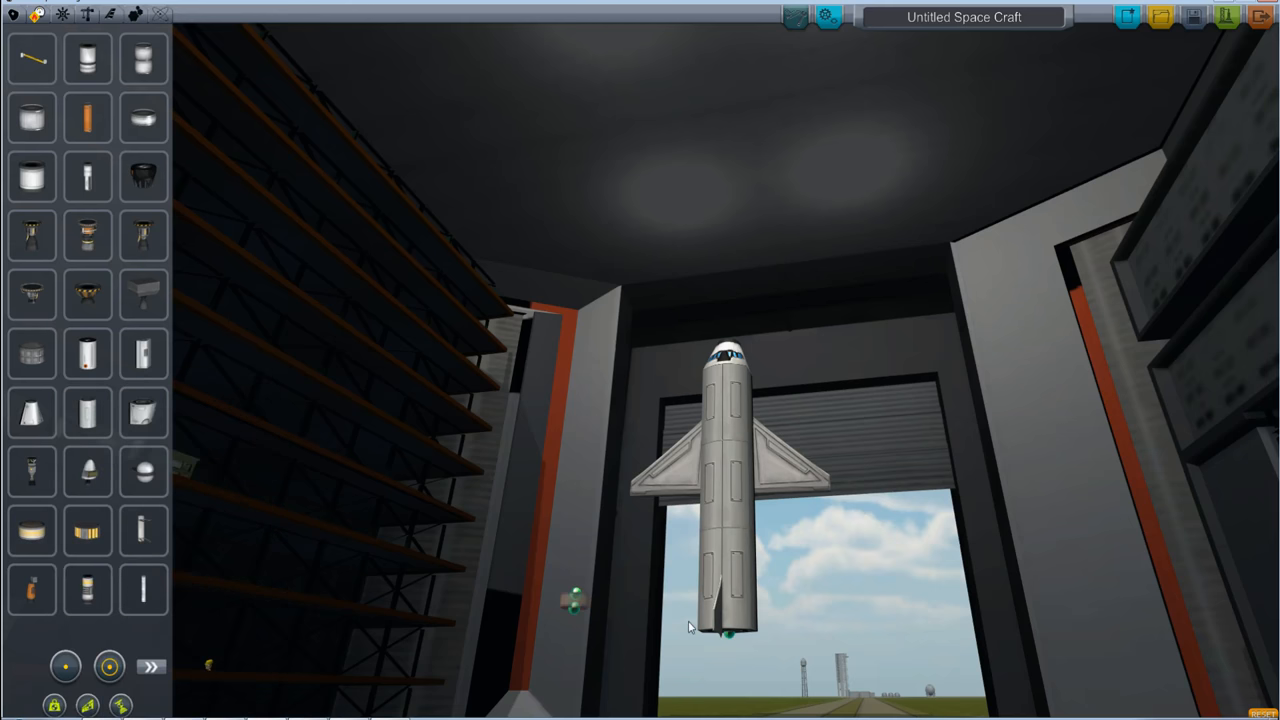
{"action": "mouse_move", "coordinate": [88, 530]}
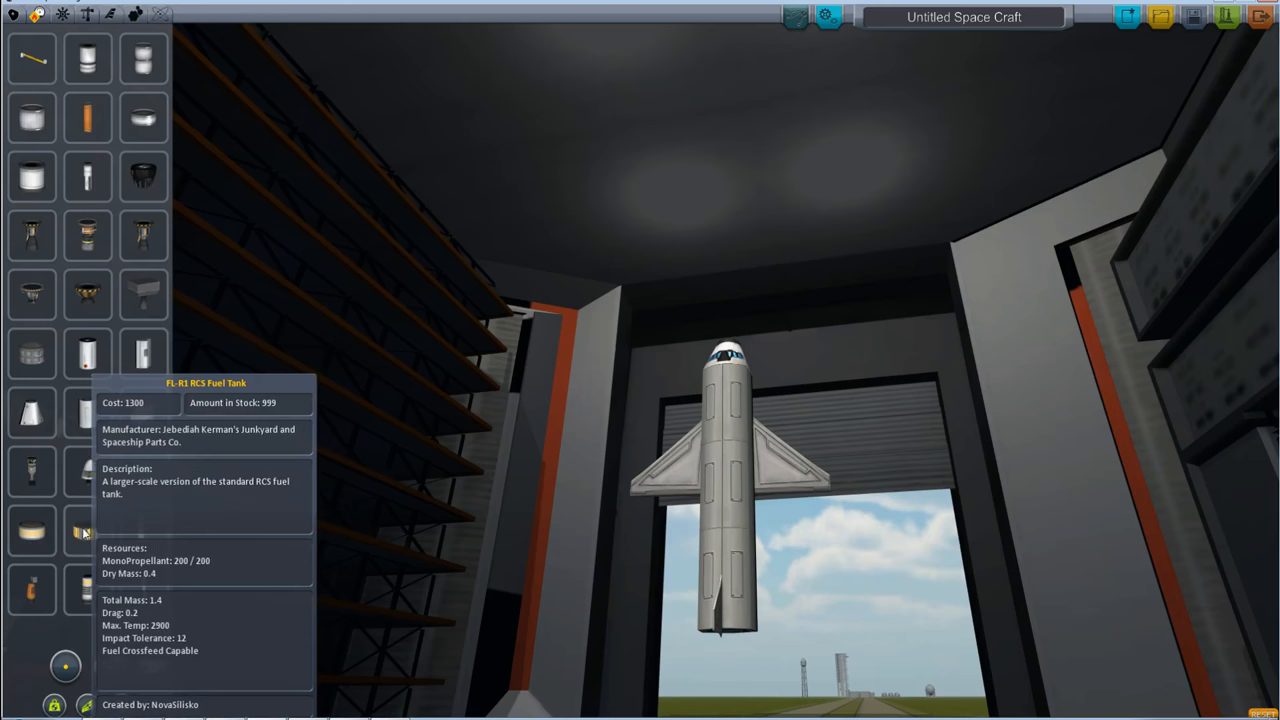
{"action": "mouse_move", "coordinate": [144, 118]}
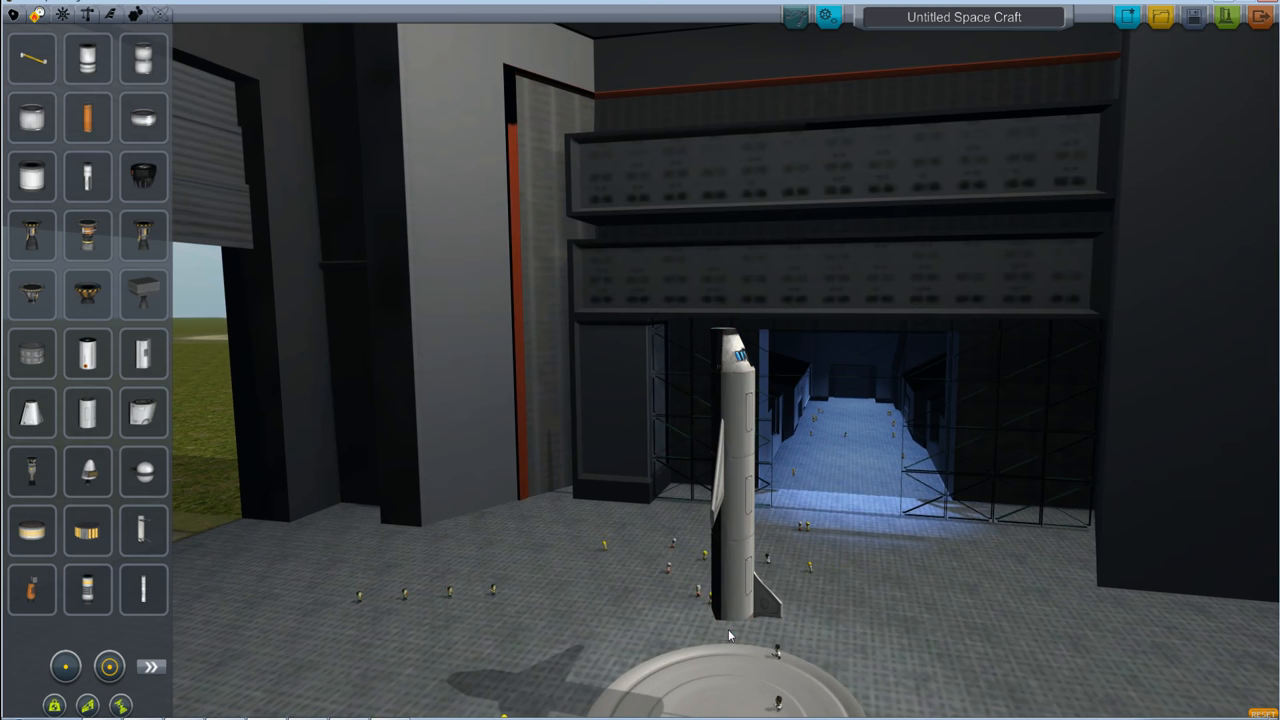
{"action": "mouse_move", "coordinate": [32, 118]}
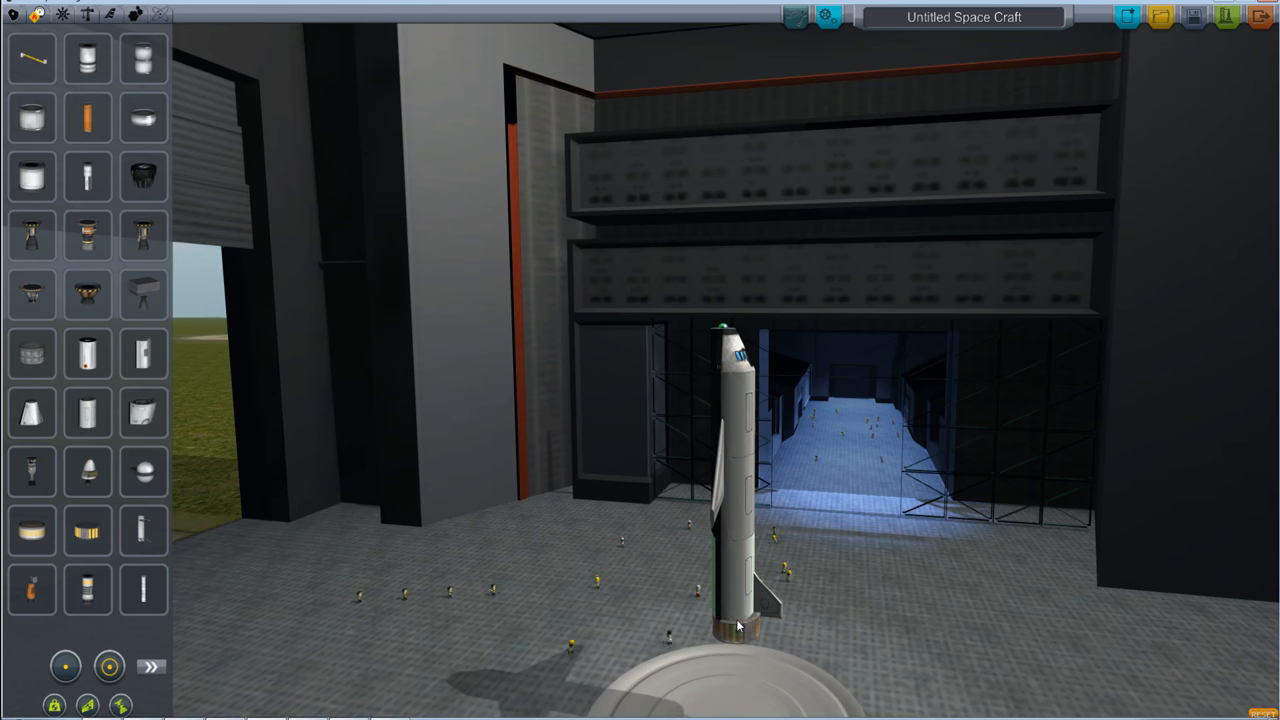
{"action": "mouse_move", "coordinate": [144, 356]}
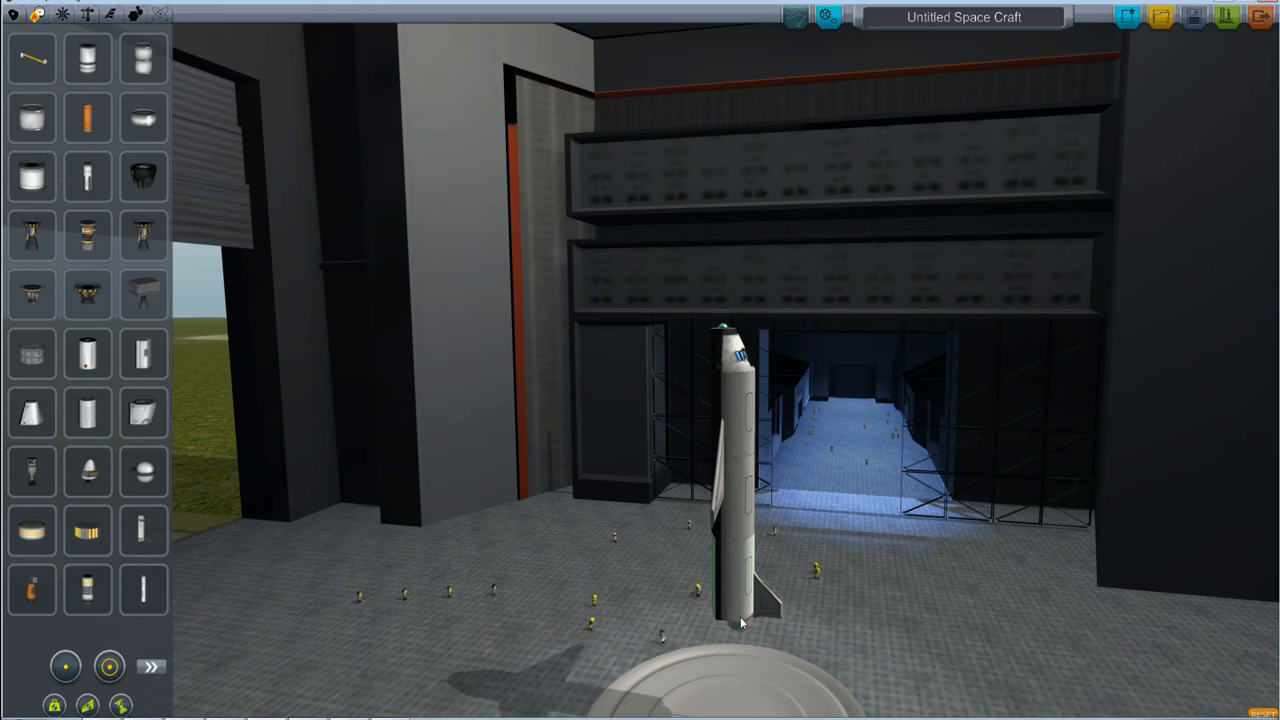
{"action": "mouse_move", "coordinate": [88, 530]}
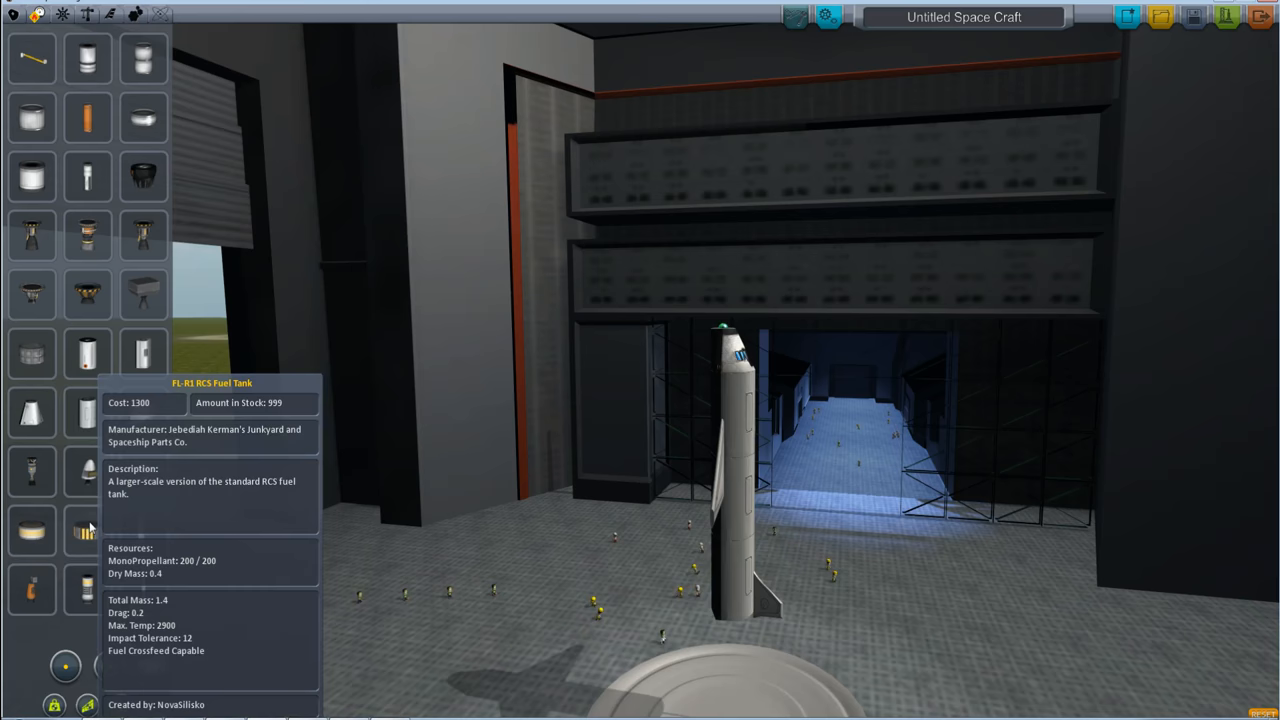
{"action": "mouse_move", "coordinate": [144, 118]}
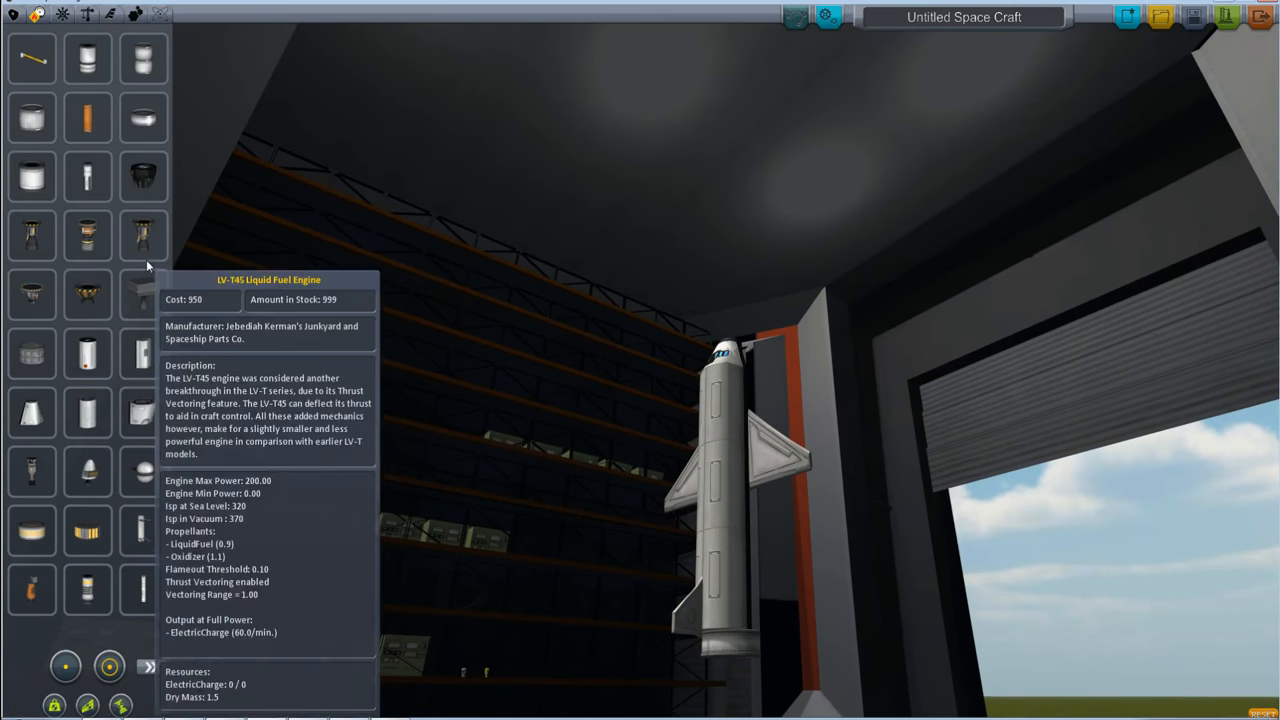
{"action": "mouse_move", "coordinate": [88, 292]}
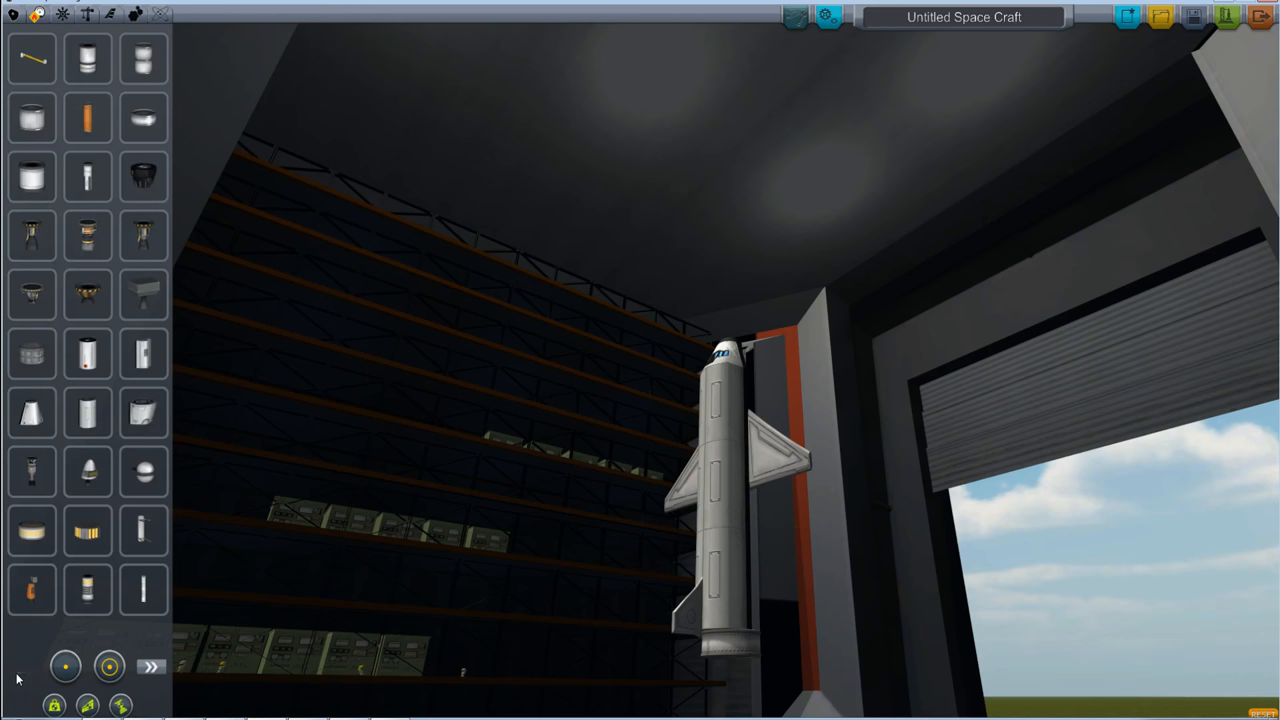
Switch the parts list to the Structural category of decouplers, adapters and girders.
{"action": "left_click", "coordinate": [62, 14]}
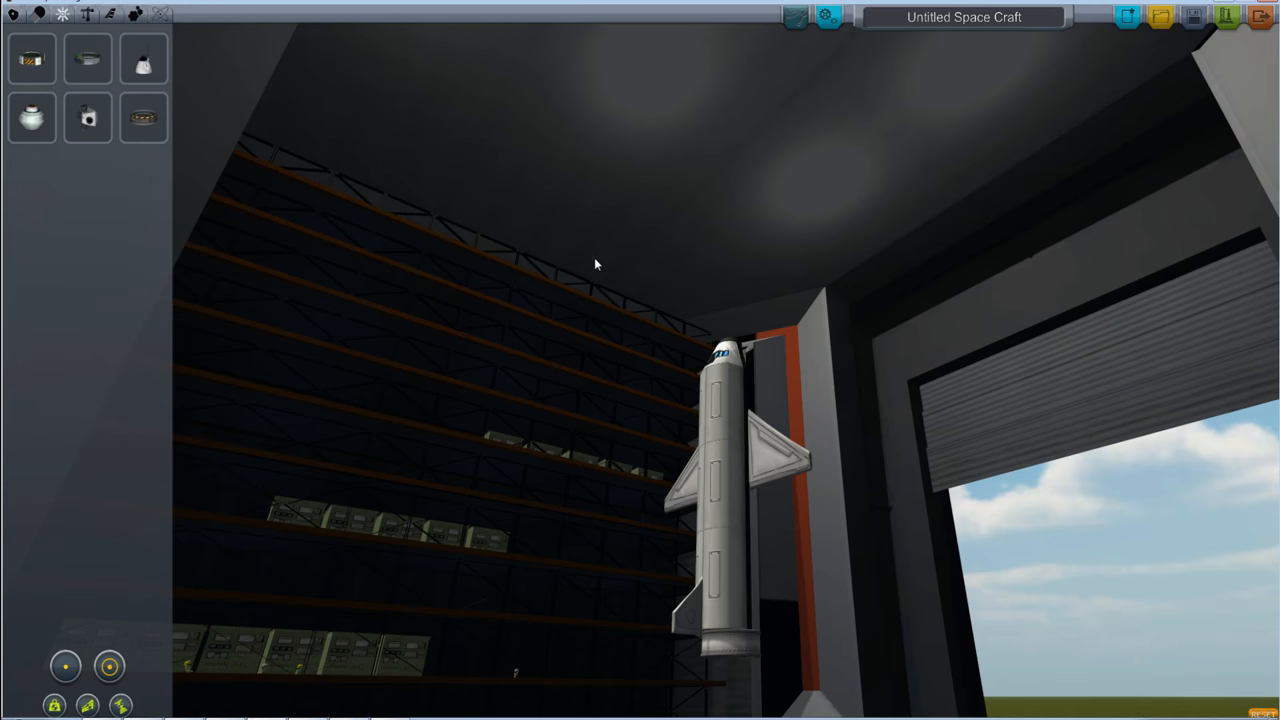
{"action": "mouse_move", "coordinate": [42, 670]}
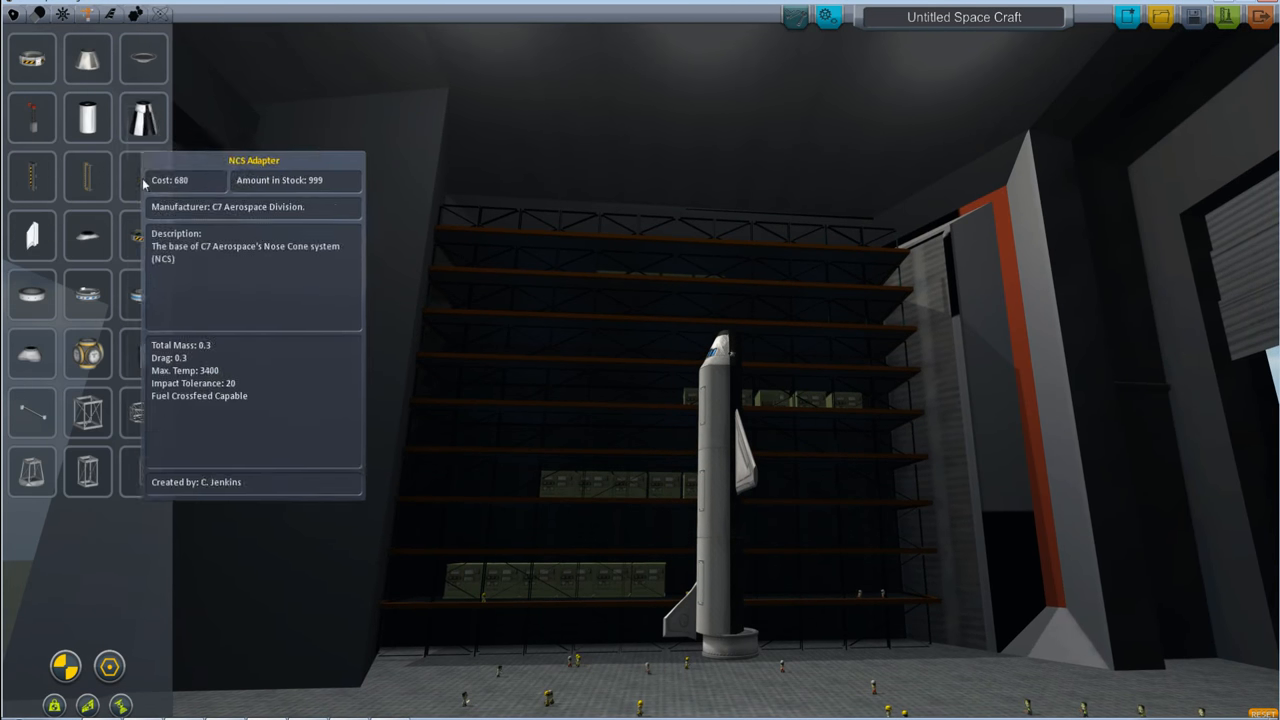
{"action": "mouse_move", "coordinate": [144, 178]}
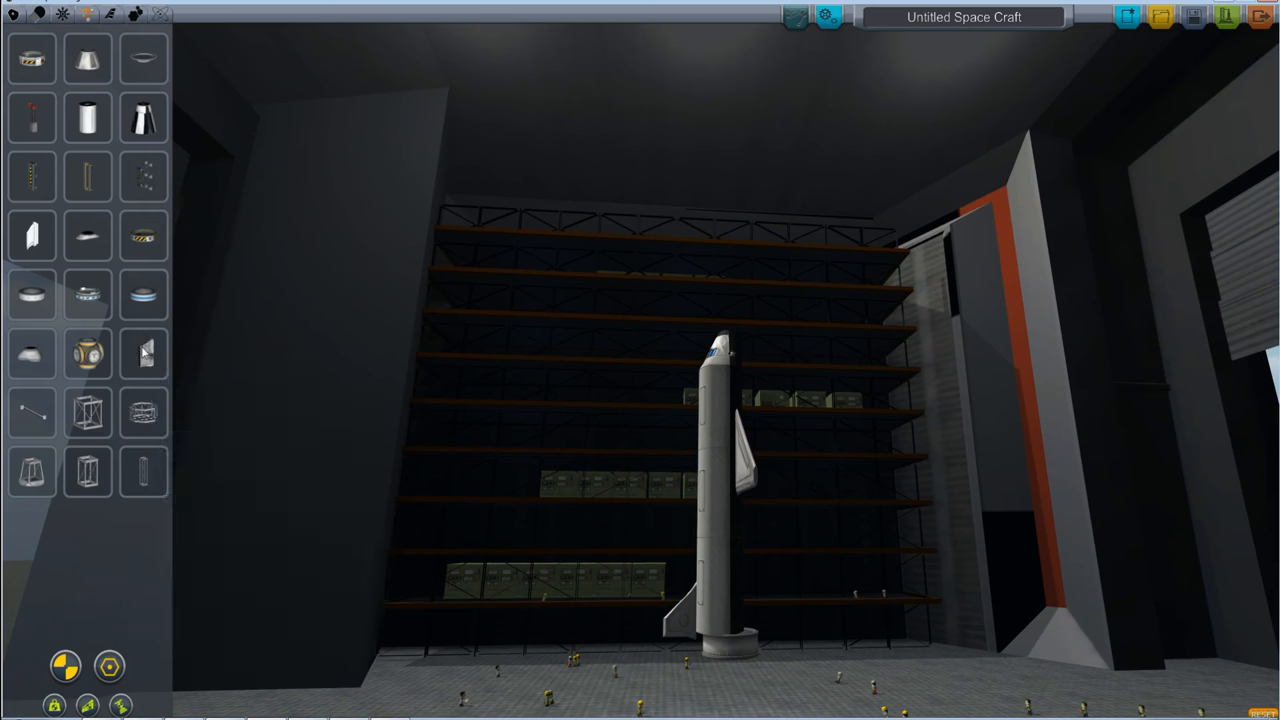
{"action": "mouse_move", "coordinate": [144, 176]}
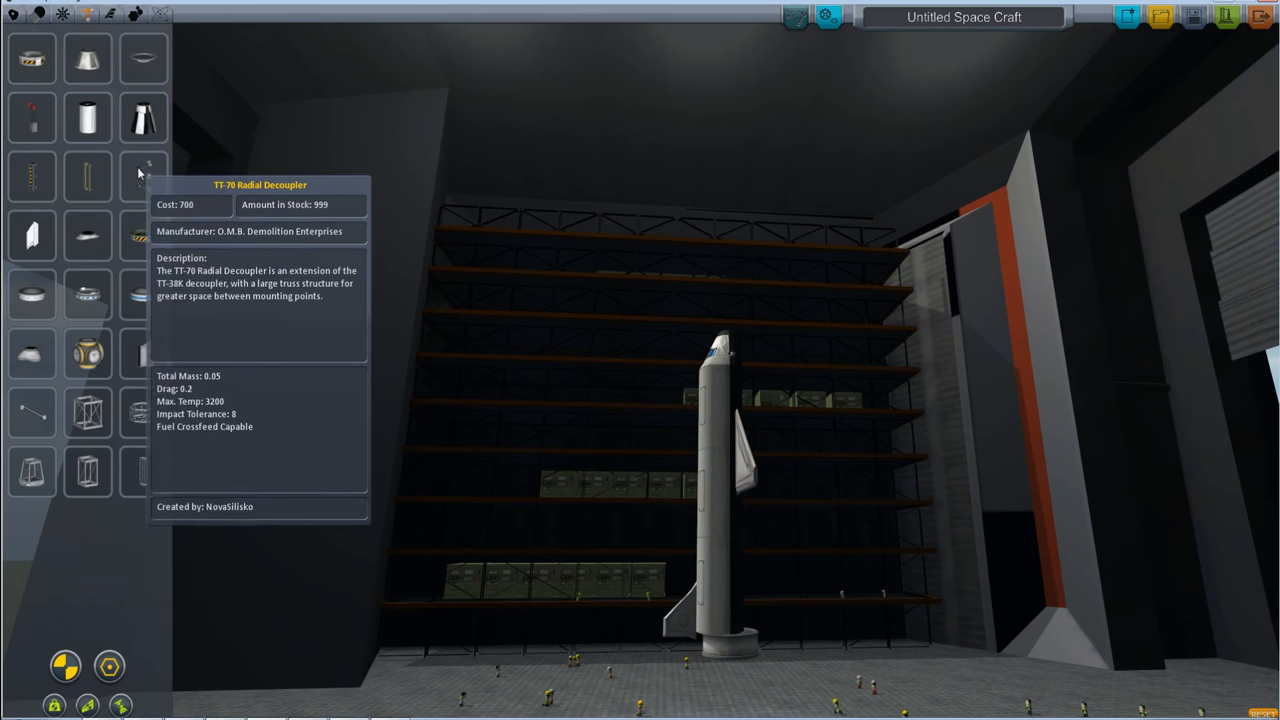
{"action": "mouse_move", "coordinate": [30, 60]}
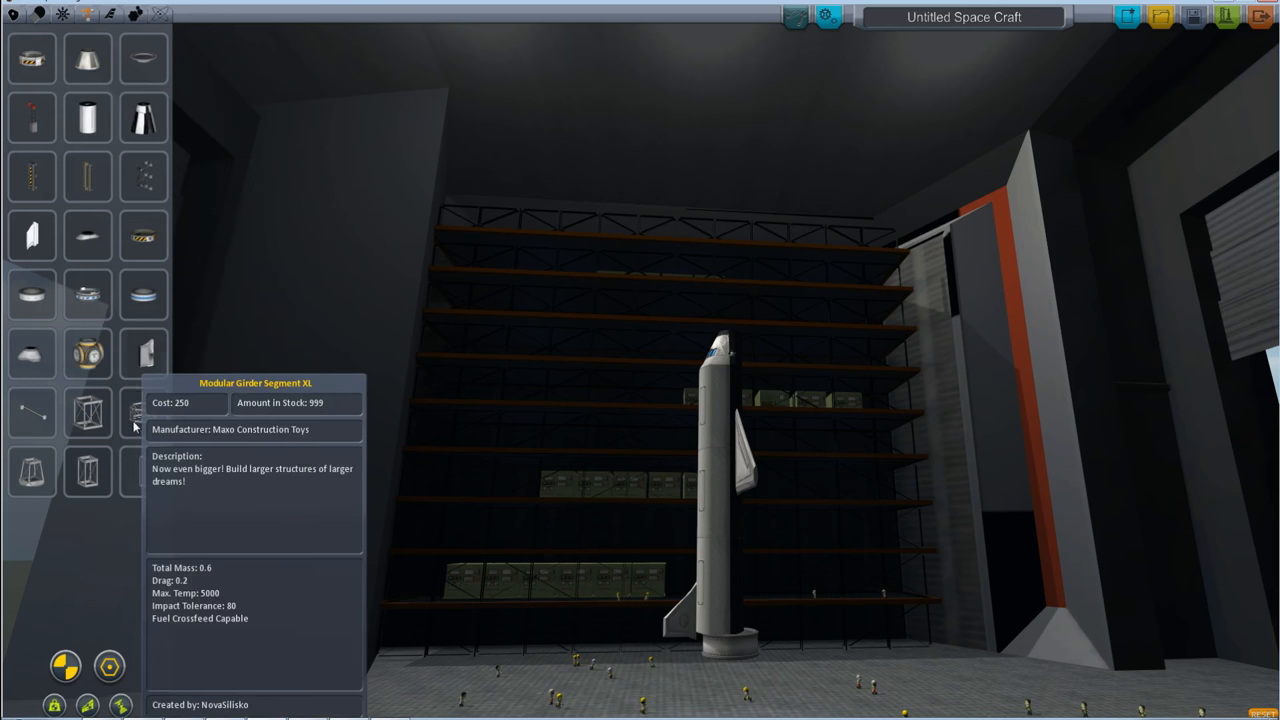
{"action": "mouse_move", "coordinate": [144, 296]}
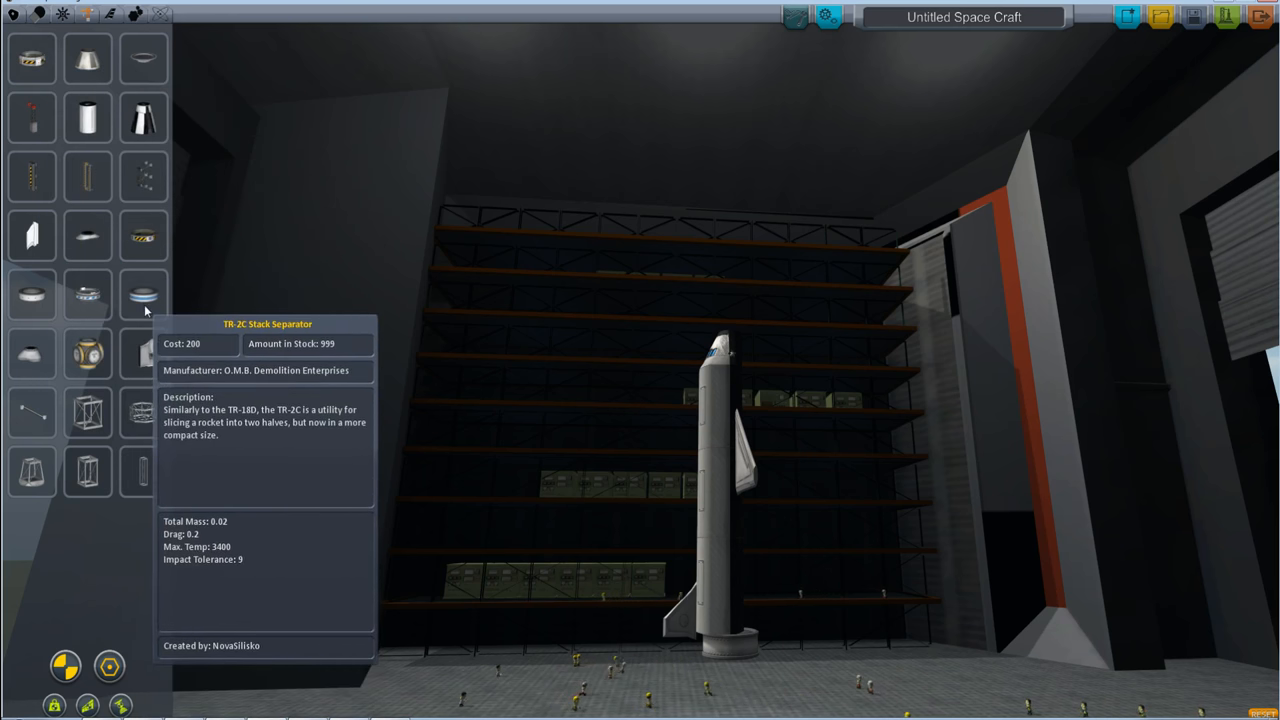
{"action": "mouse_move", "coordinate": [144, 176]}
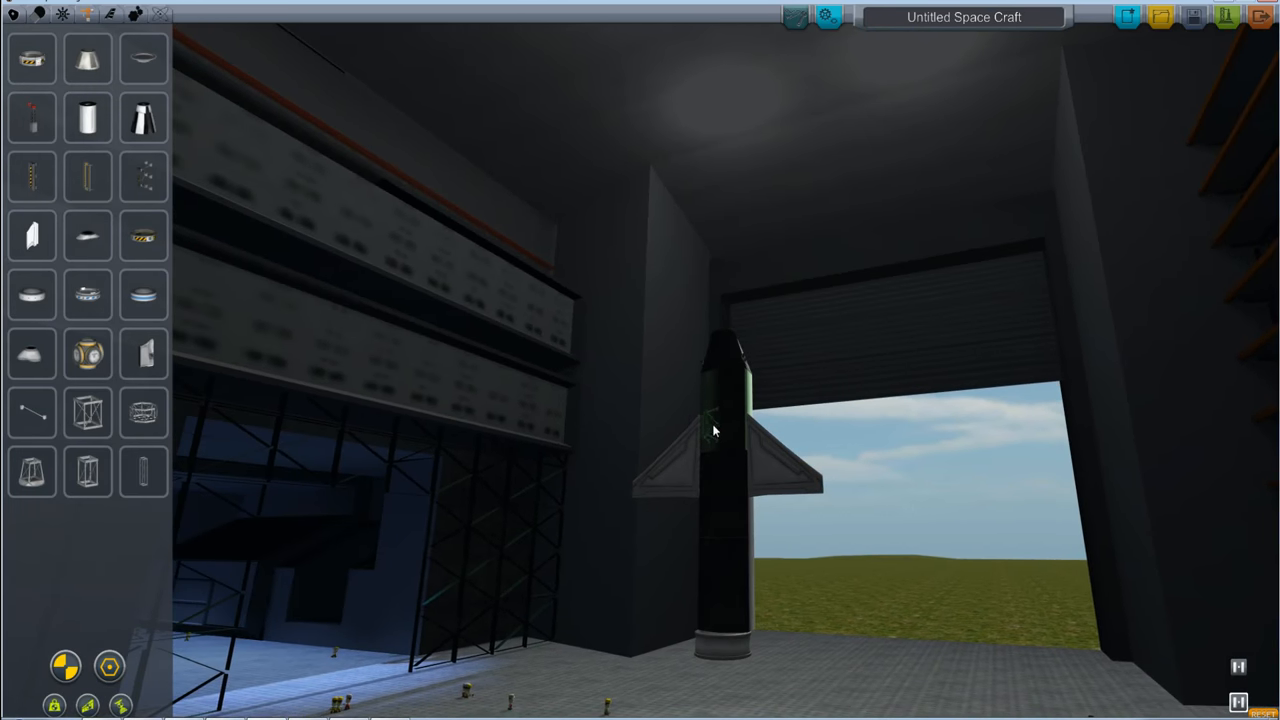
{"action": "left_click_drag", "start_coordinate": [716, 430], "coordinate": [716, 200]}
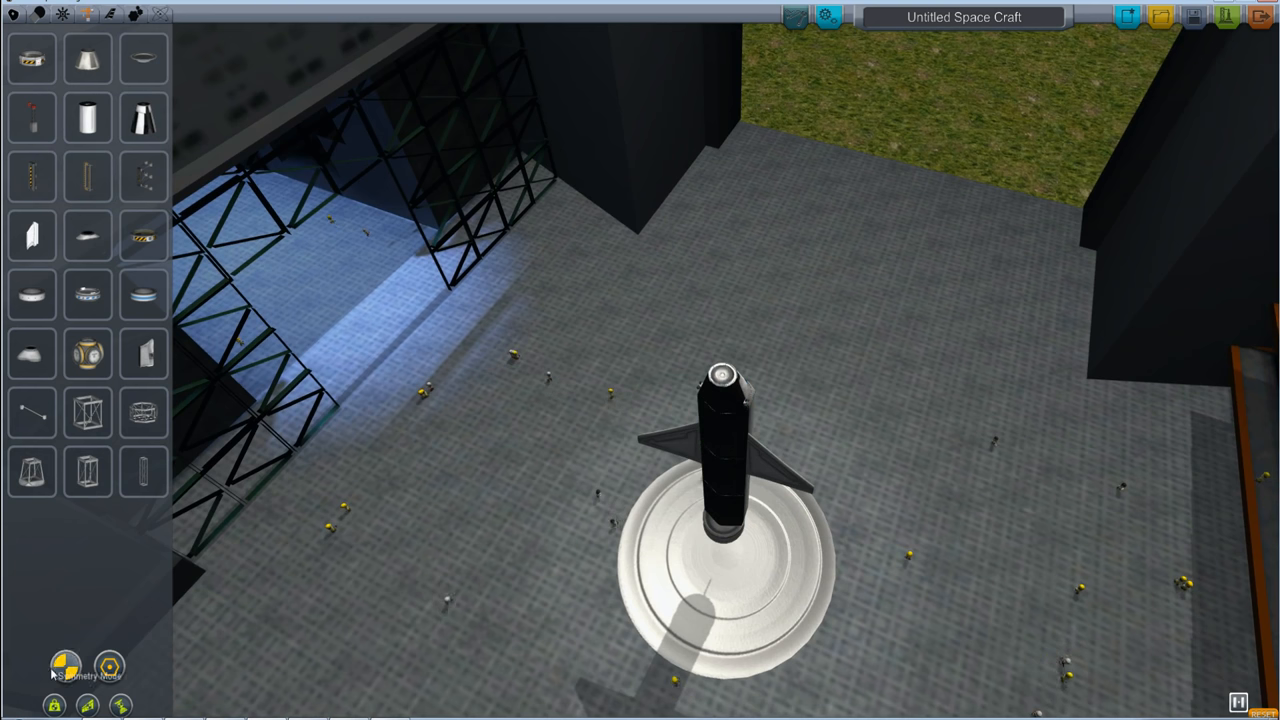
{"action": "left_click", "coordinate": [64, 664]}
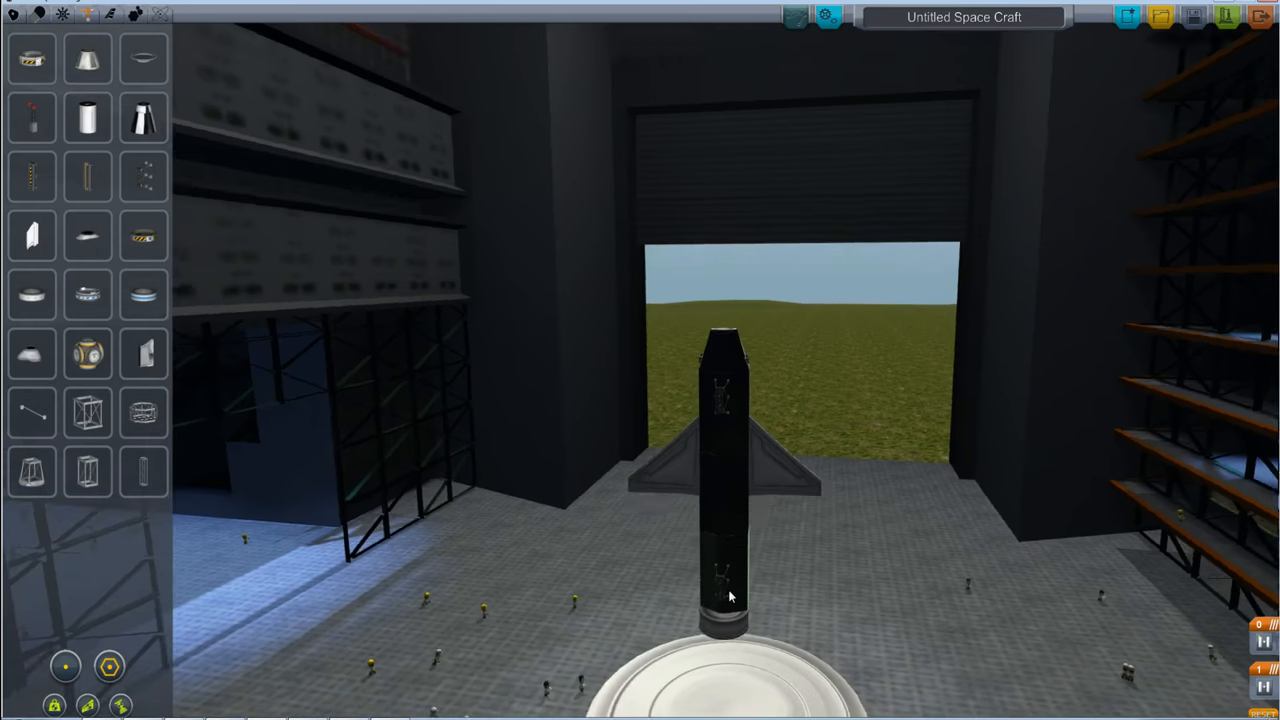
{"action": "left_click_drag", "start_coordinate": [730, 596], "coordinate": [780, 620]}
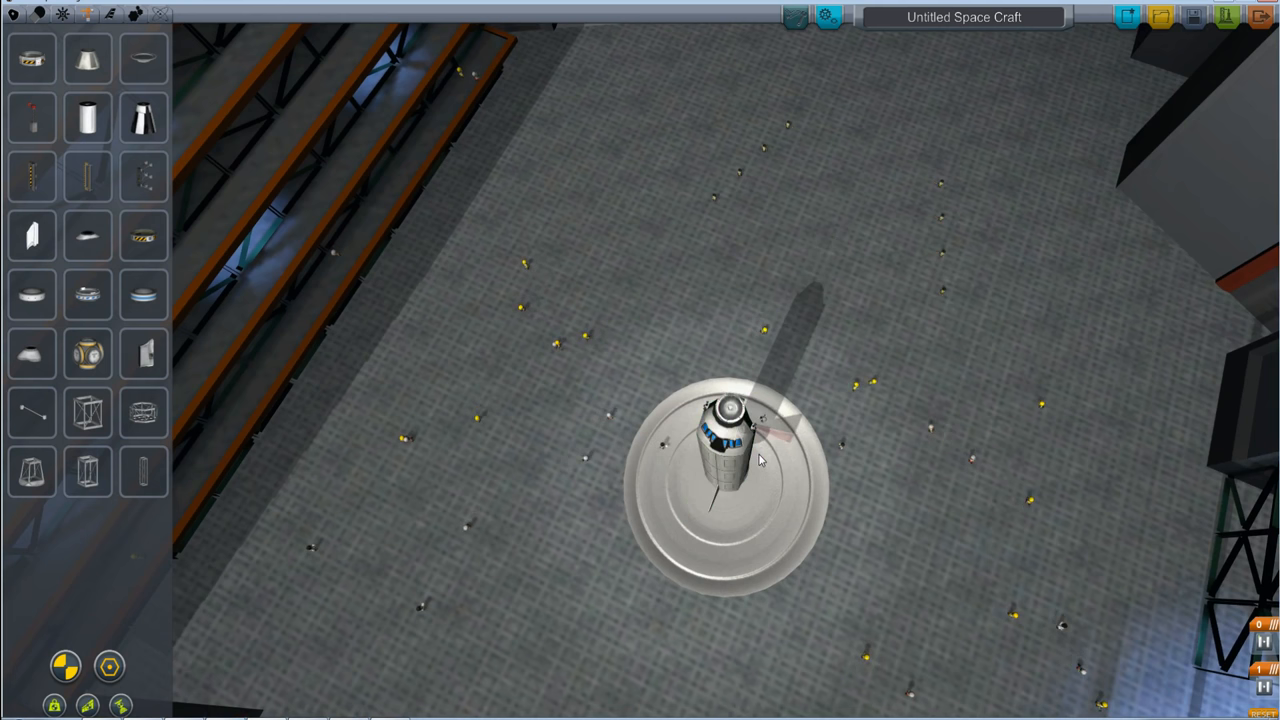
{"action": "left_click_drag", "start_coordinate": [760, 460], "coordinate": [730, 476]}
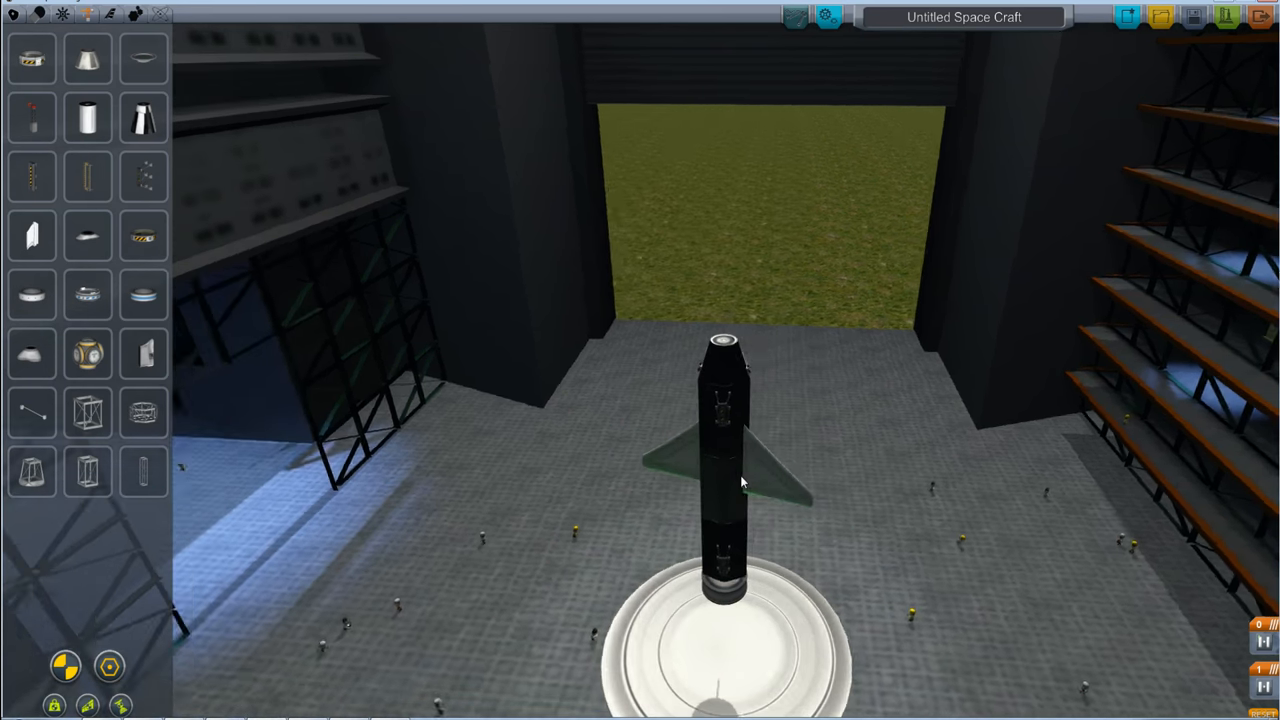
{"action": "left_click_drag", "start_coordinate": [740, 480], "coordinate": [744, 510]}
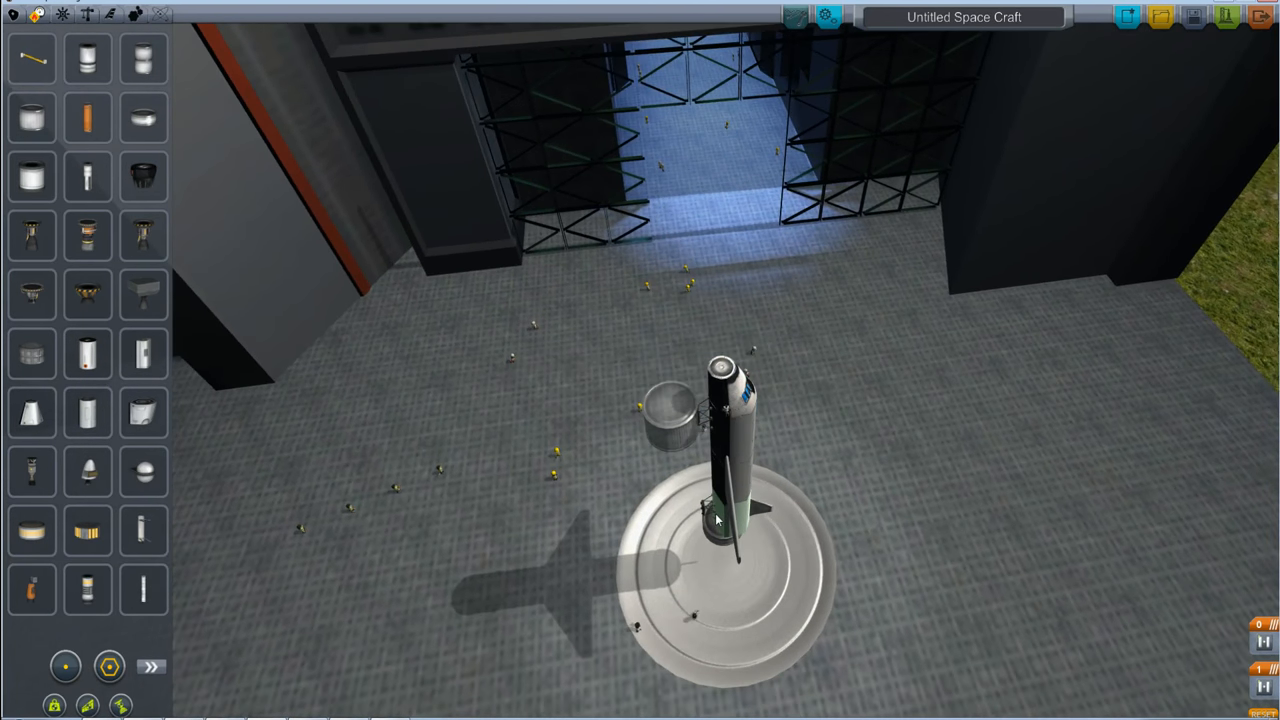
Carry the tall fuel tank column over next to the winged craft.
{"action": "left_click_drag", "start_coordinate": [716, 520], "coordinate": [642, 574]}
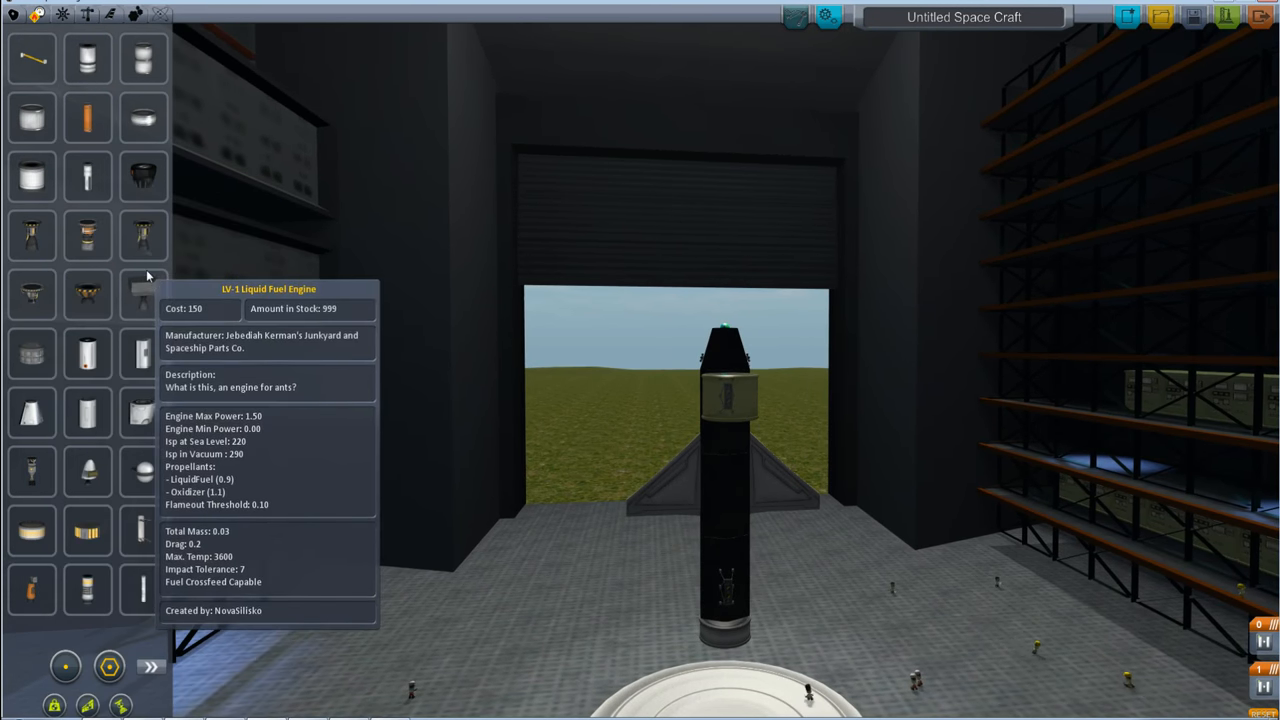
{"action": "mouse_move", "coordinate": [144, 58]}
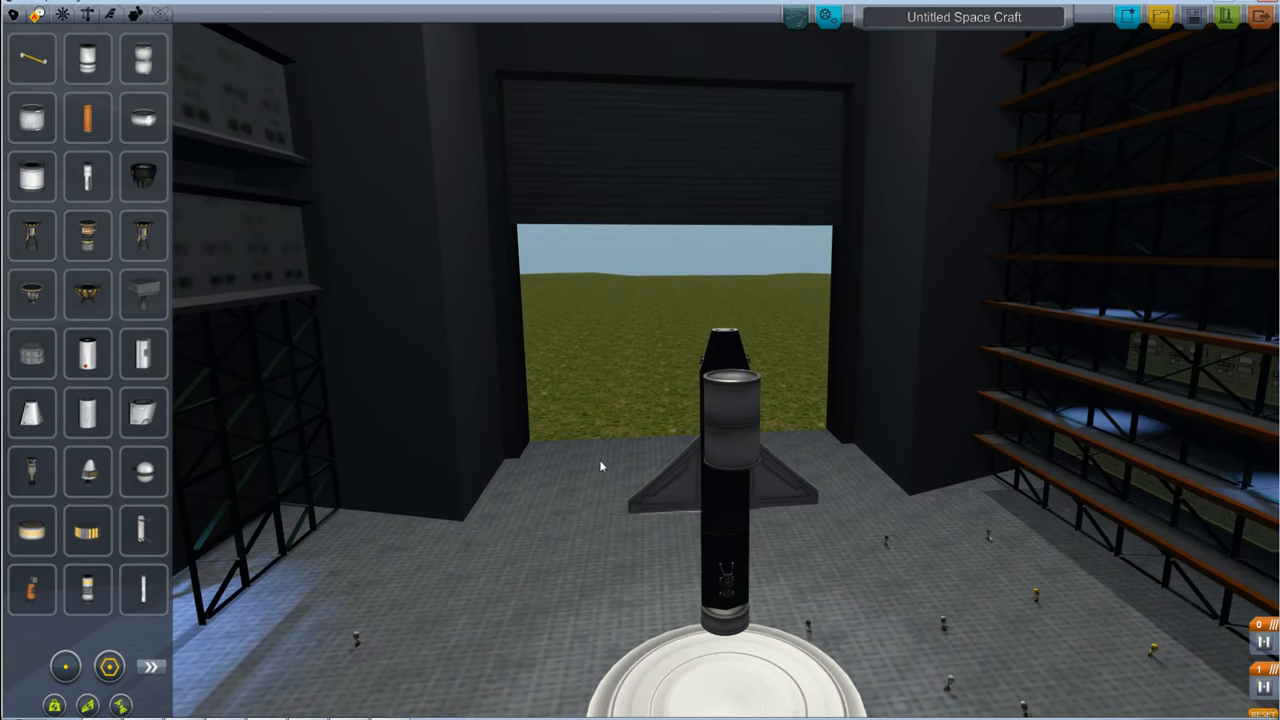
{"action": "mouse_move", "coordinate": [144, 64]}
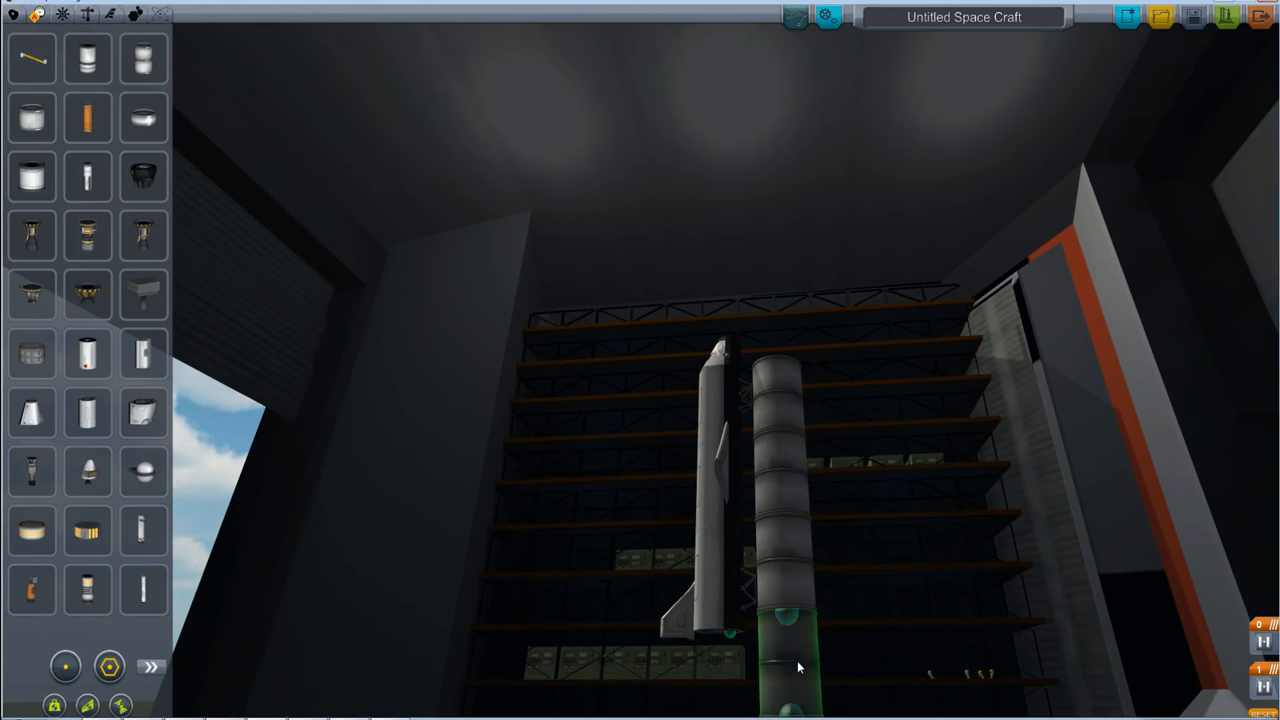
Hold the tank stack beside the shuttle body, shifting it to find a green attach node.
{"action": "left_click_drag", "start_coordinate": [800, 668], "coordinate": [740, 704]}
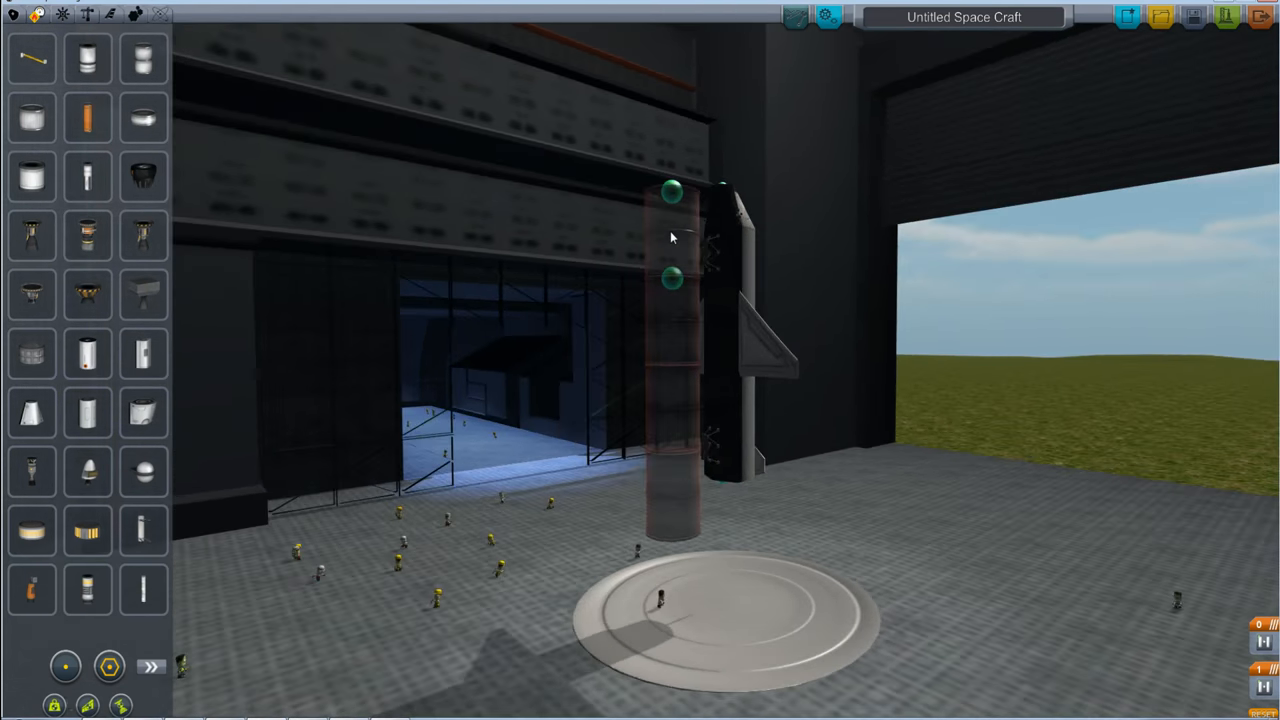
{"action": "mouse_move", "coordinate": [684, 230]}
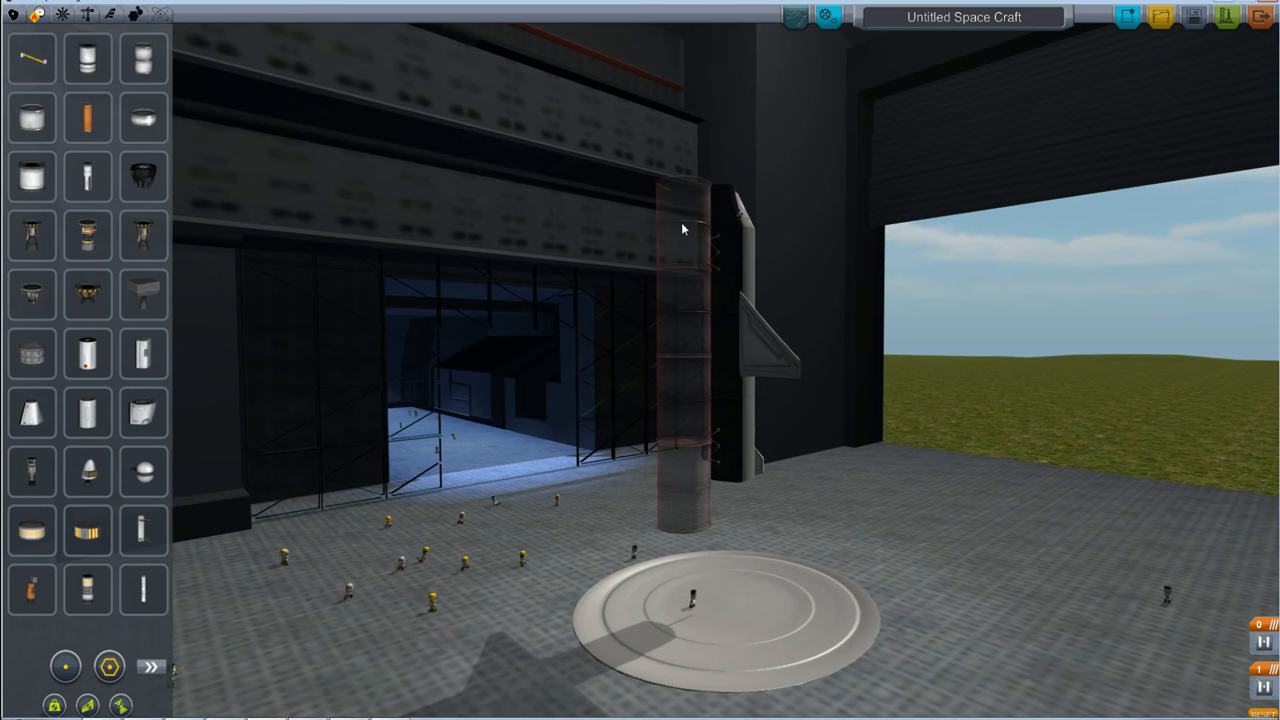
{"action": "left_click_drag", "start_coordinate": [680, 230], "coordinate": [560, 370]}
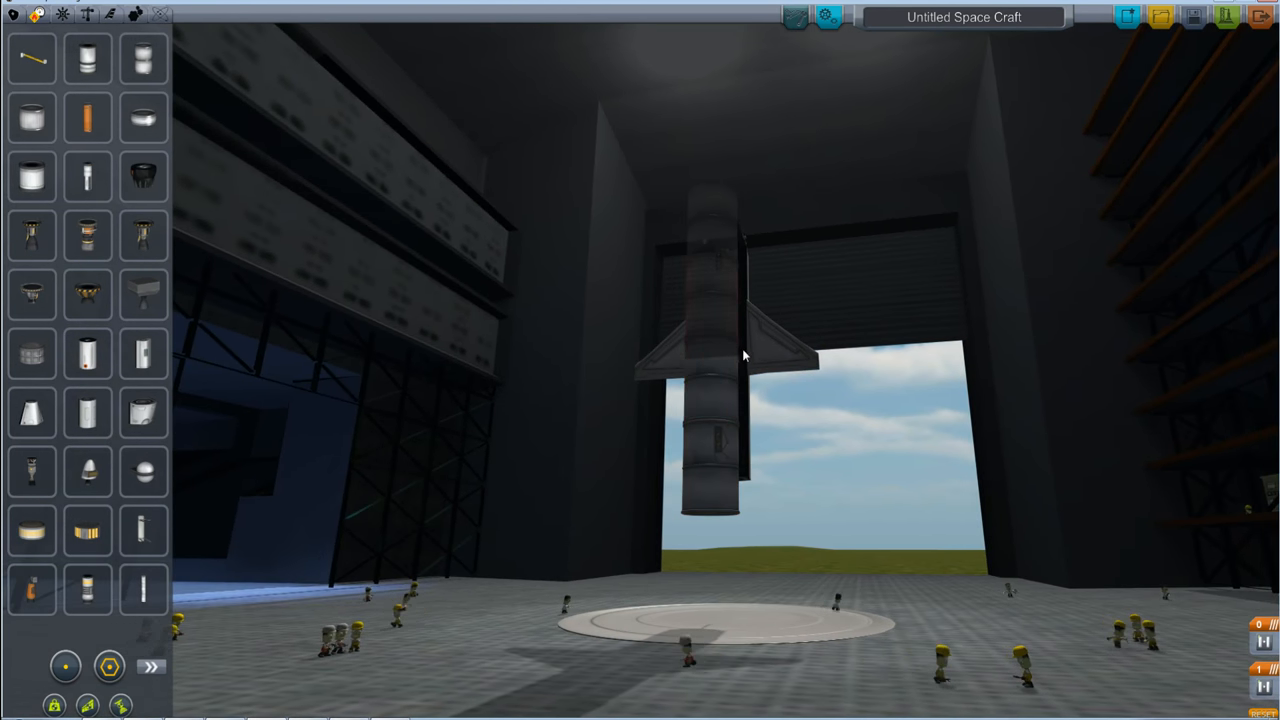
{"action": "left_click_drag", "start_coordinate": [744, 356], "coordinate": [708, 432]}
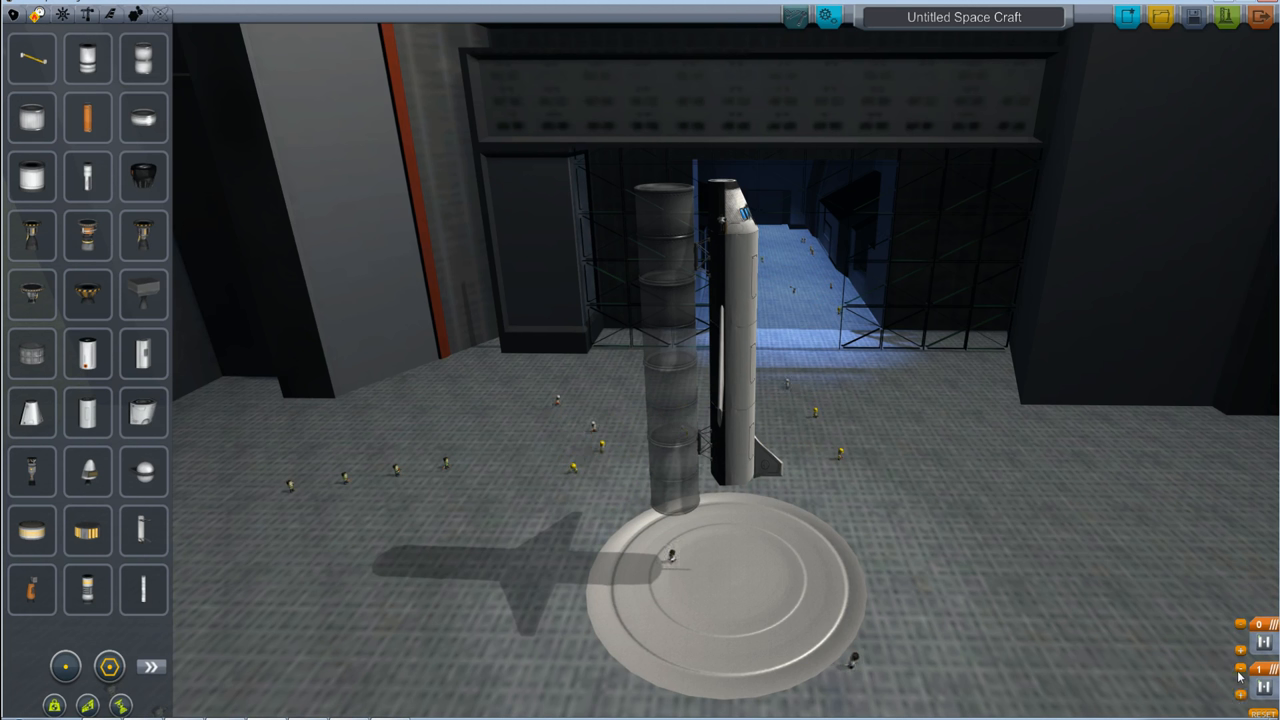
{"action": "mouse_move", "coordinate": [1244, 700]}
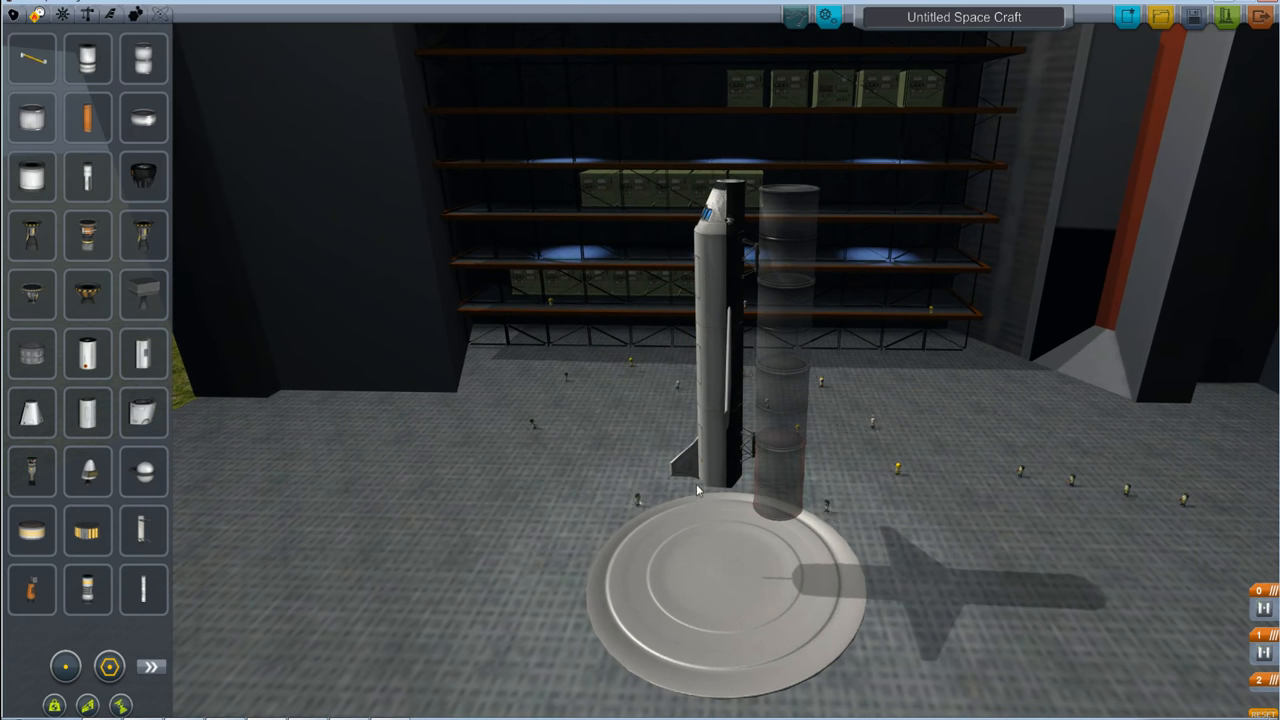
{"action": "mouse_move", "coordinate": [30, 118]}
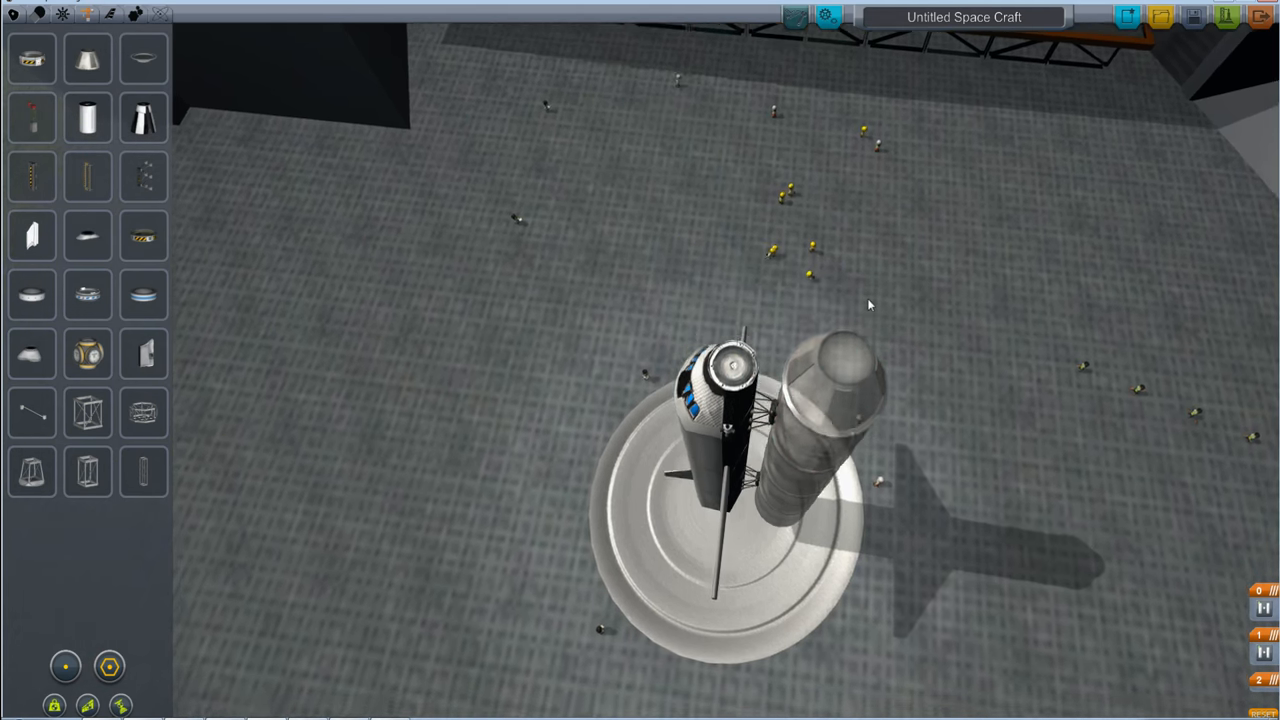
Orbit the view from overhead to the side of the shuttle and its tank stack.
{"action": "left_click_drag", "start_coordinate": [870, 304], "coordinate": [830, 310]}
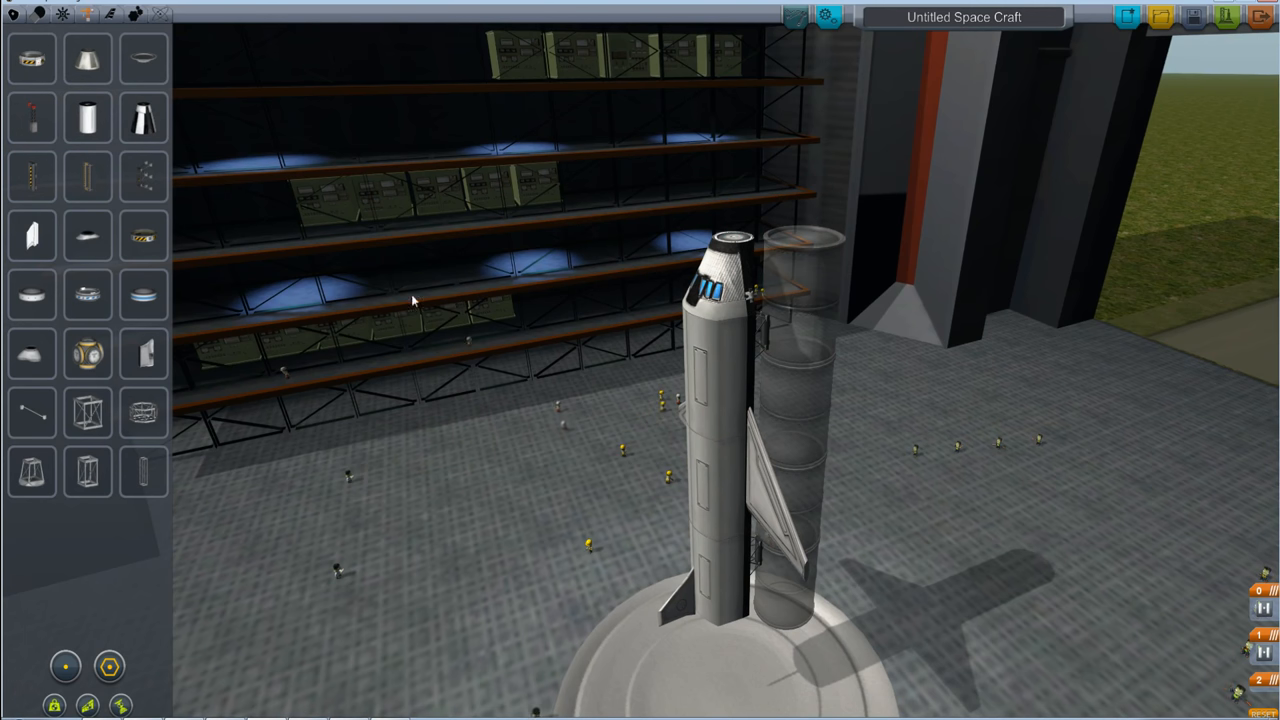
{"action": "mouse_move", "coordinate": [88, 236]}
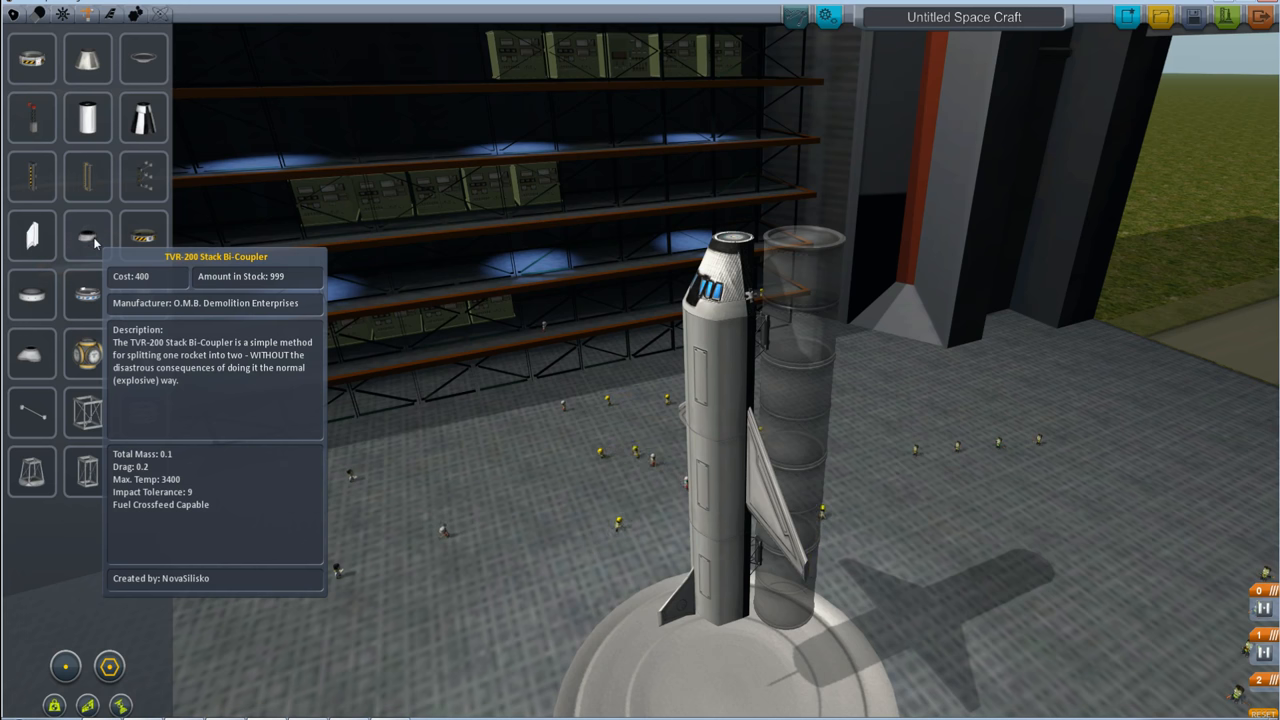
{"action": "mouse_move", "coordinate": [86, 296]}
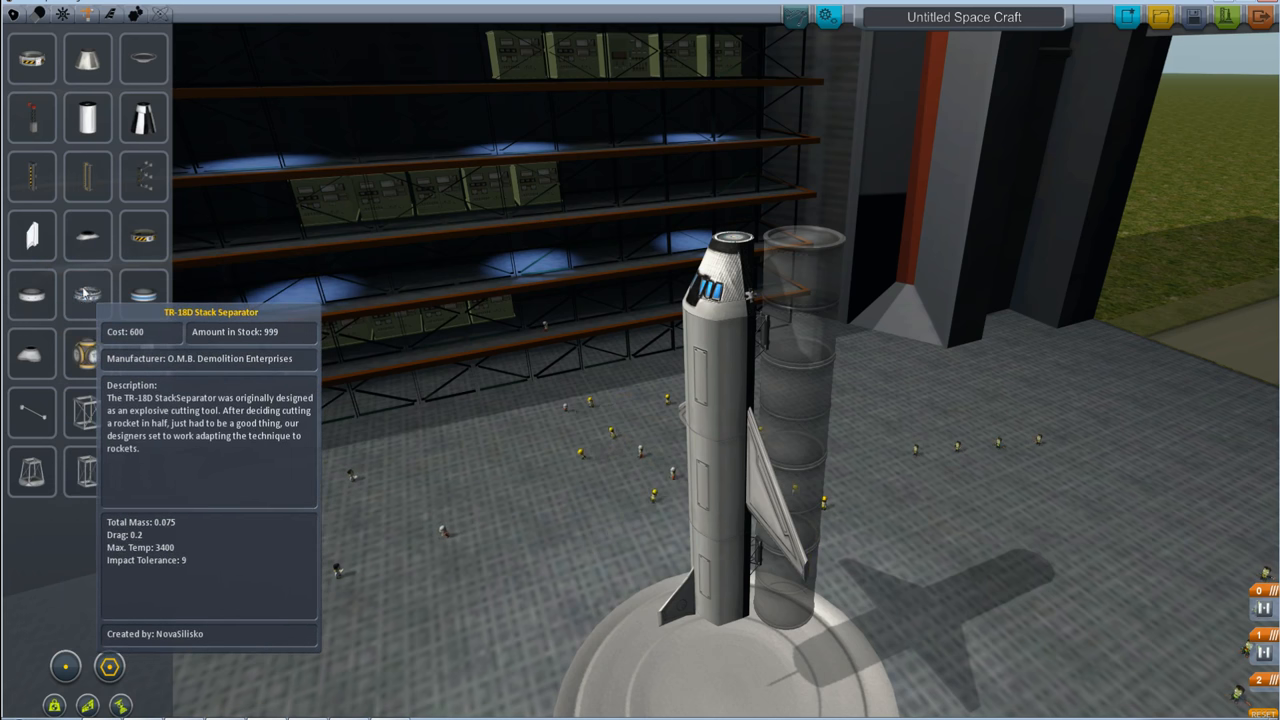
{"action": "mouse_move", "coordinate": [142, 58]}
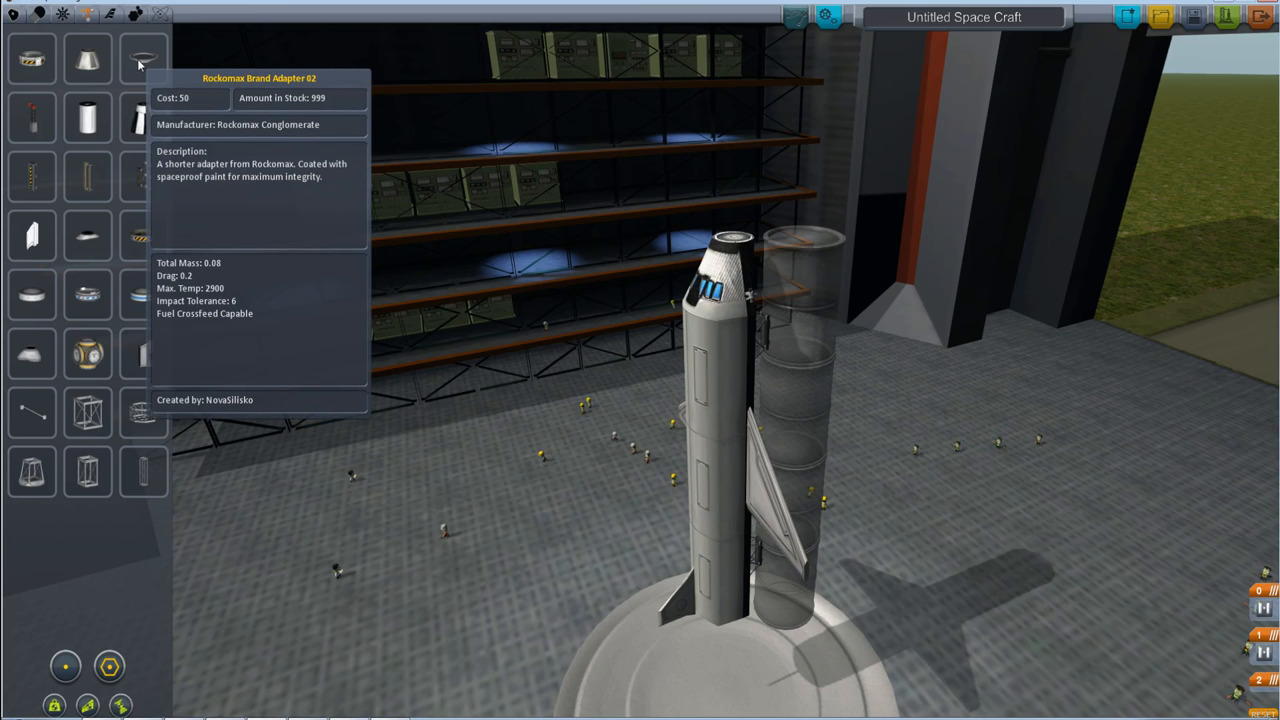
{"action": "mouse_move", "coordinate": [884, 262]}
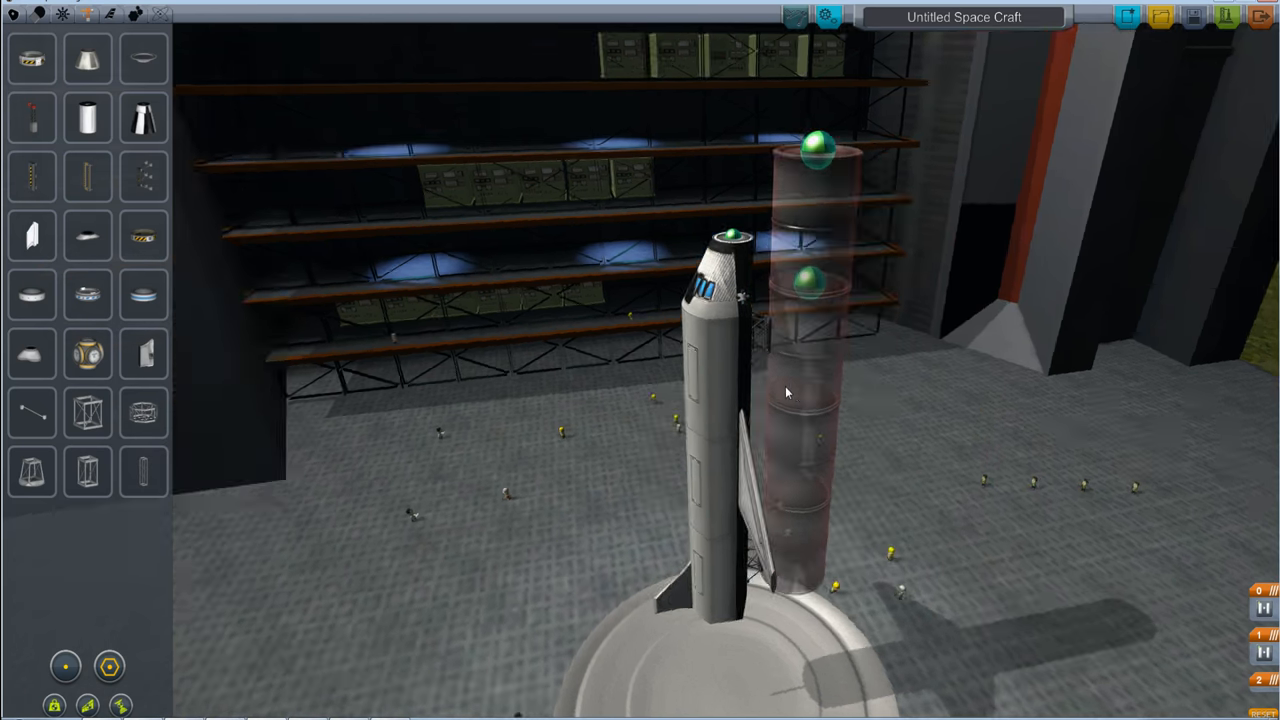
Carry the detached tank stack alongside the shuttle seeking a valid attach node.
{"action": "left_click_drag", "start_coordinate": [790, 390], "coordinate": [750, 322]}
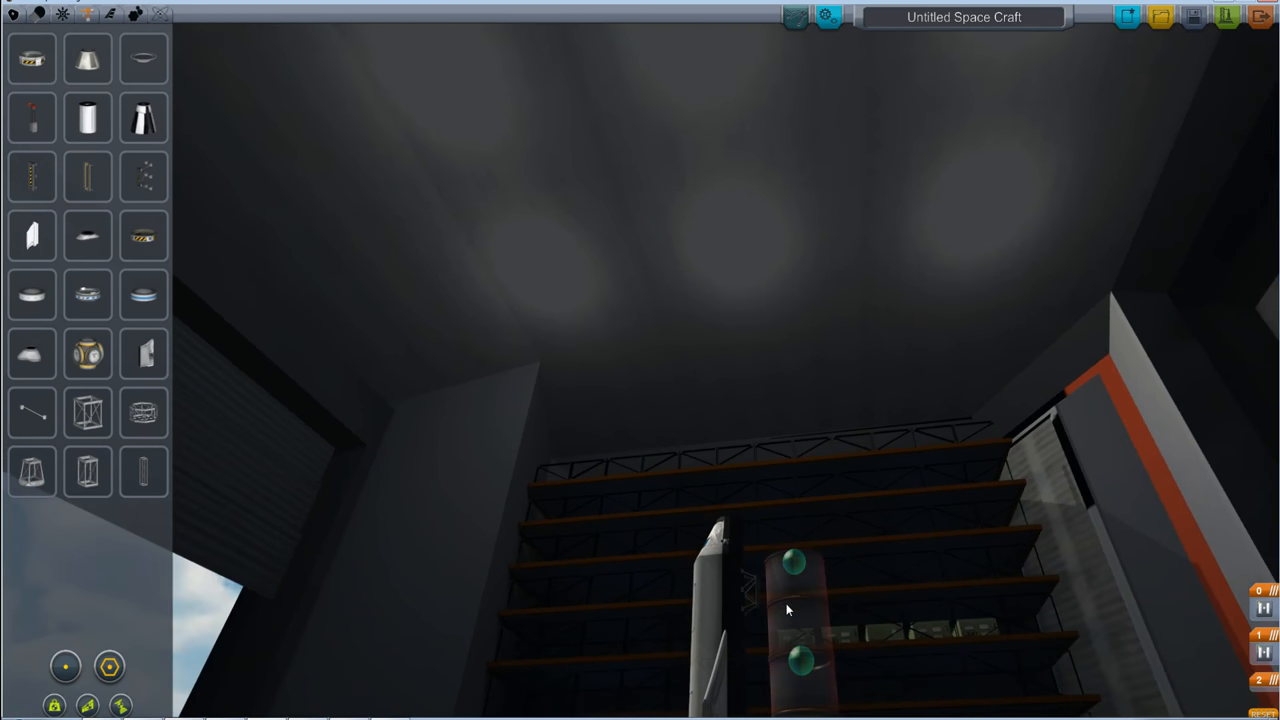
Place the held tank stack back against the shuttle's side where the node turns green.
{"action": "left_click_drag", "start_coordinate": [790, 610], "coordinate": [884, 304]}
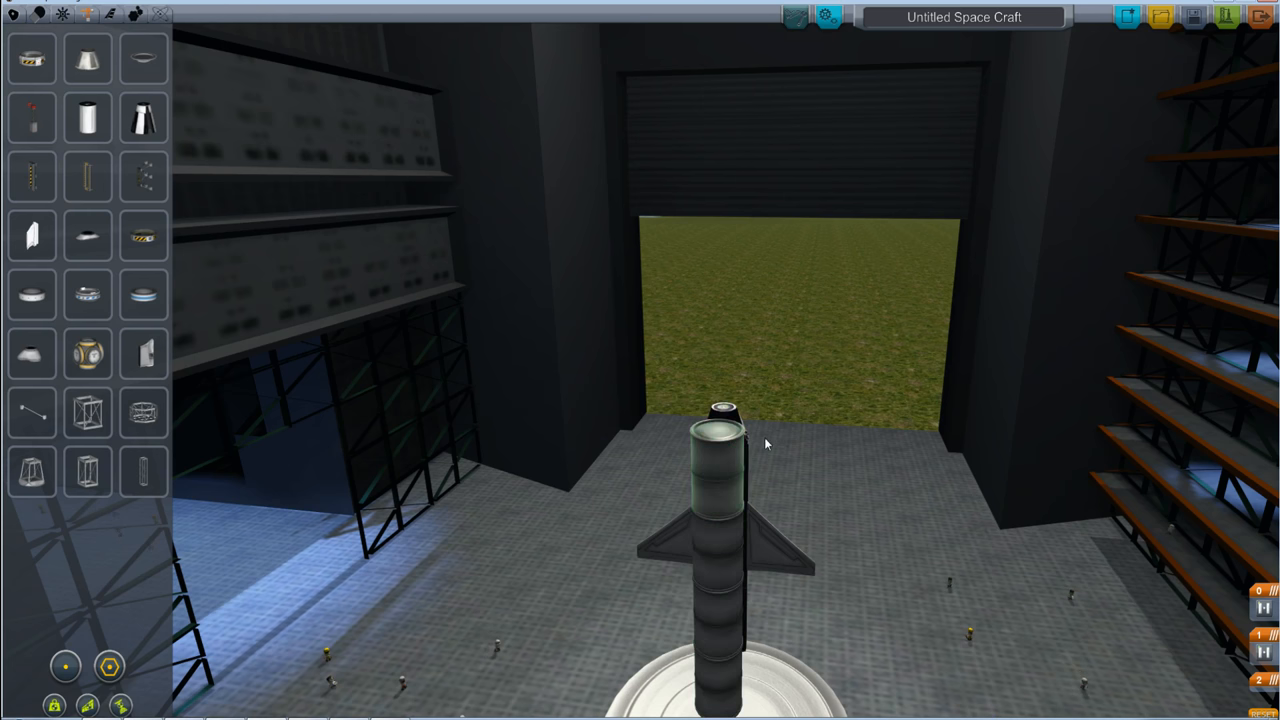
{"action": "left_click_drag", "start_coordinate": [764, 444], "coordinate": [700, 460]}
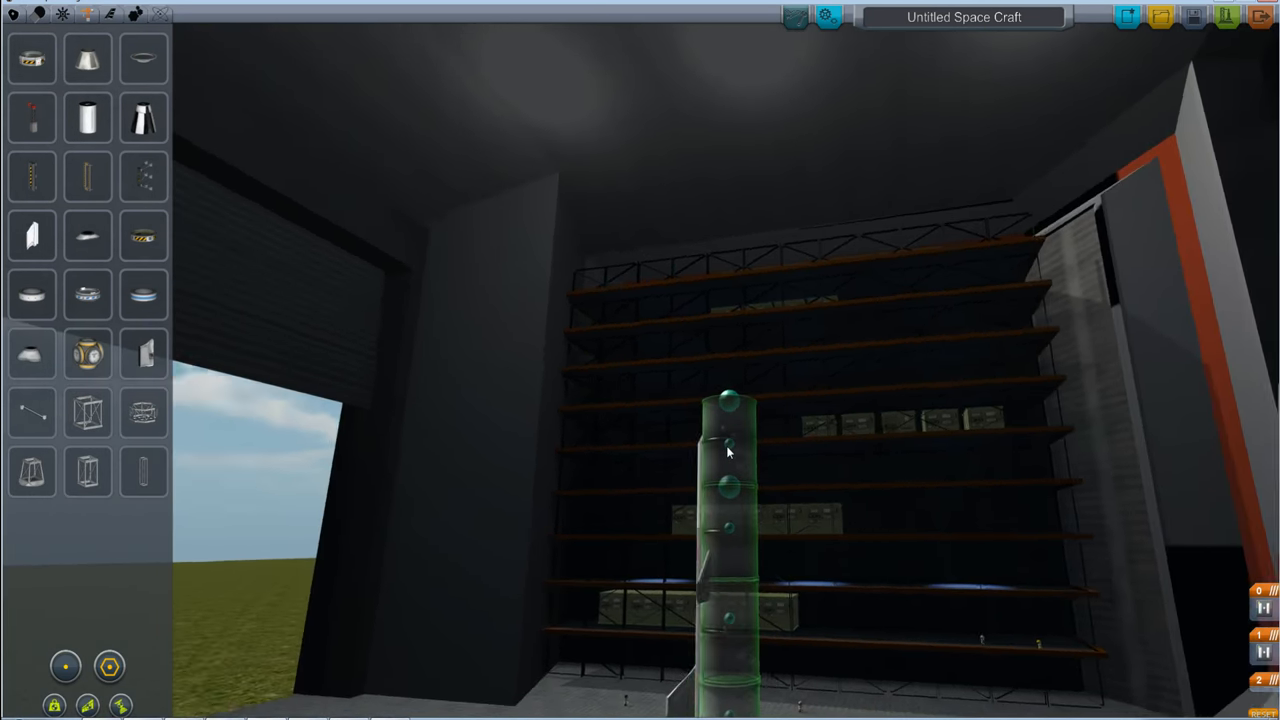
{"action": "left_click_drag", "start_coordinate": [728, 452], "coordinate": [776, 472]}
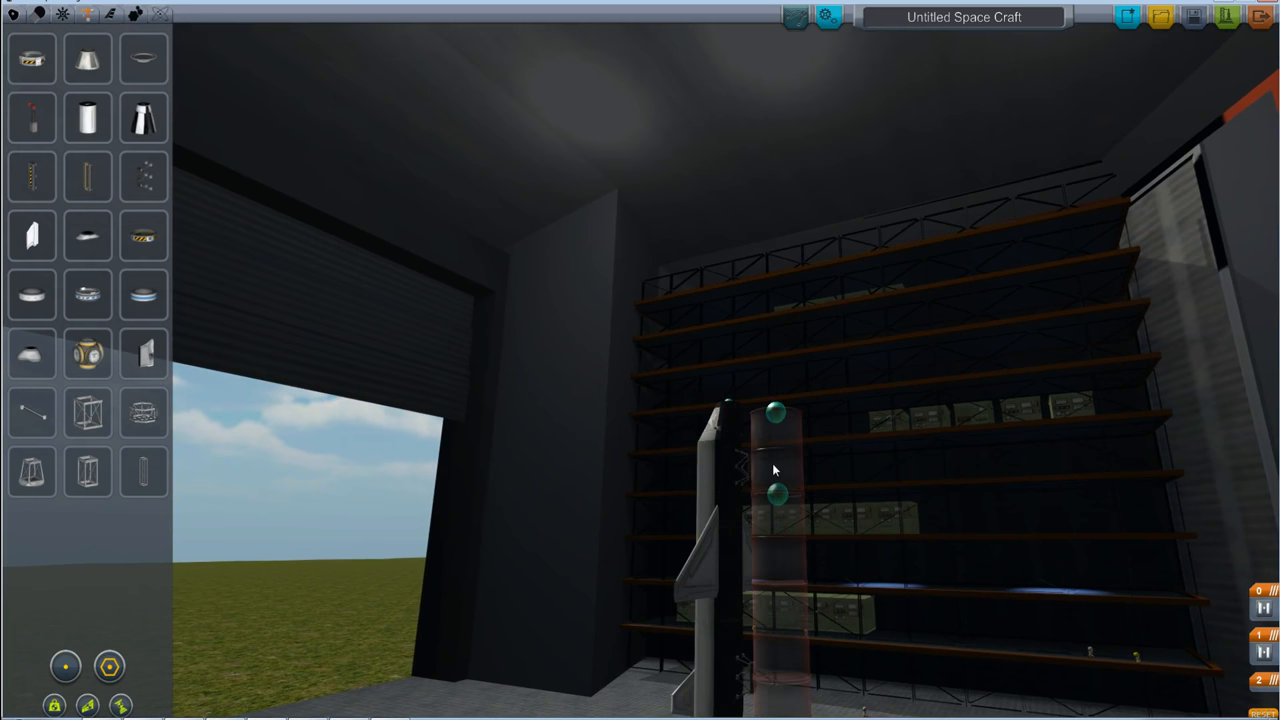